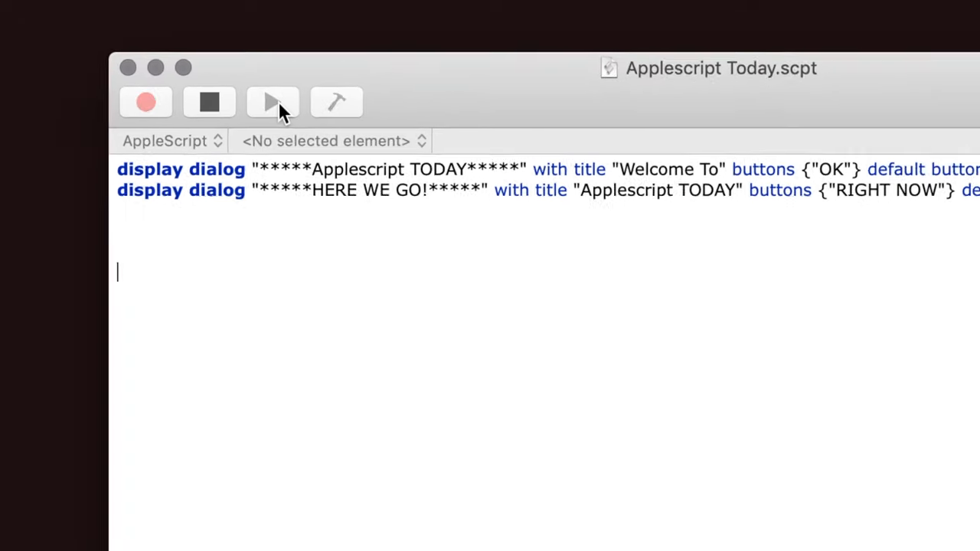
Run the Applescript Today script and dismiss its OK and RIGHT NOW dialogs
click(272, 102)
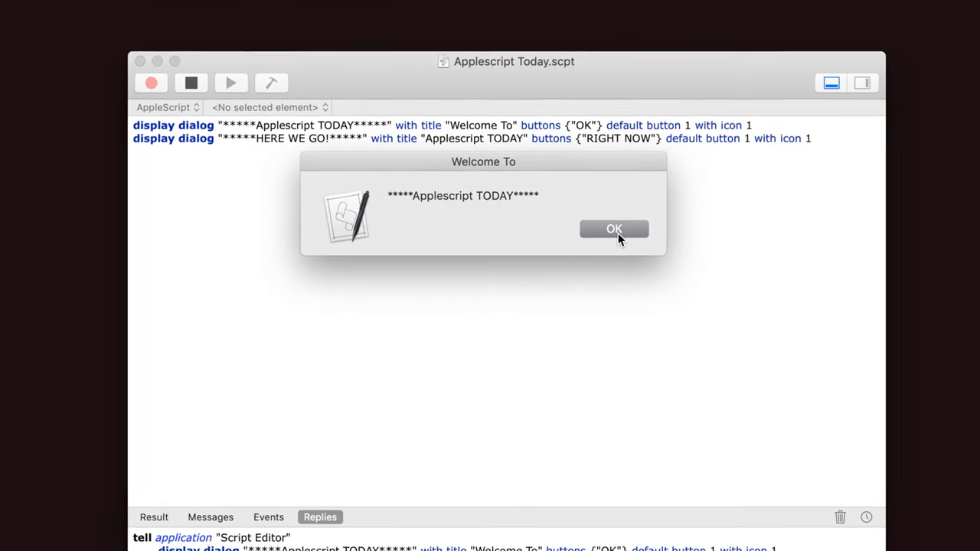
click(614, 229)
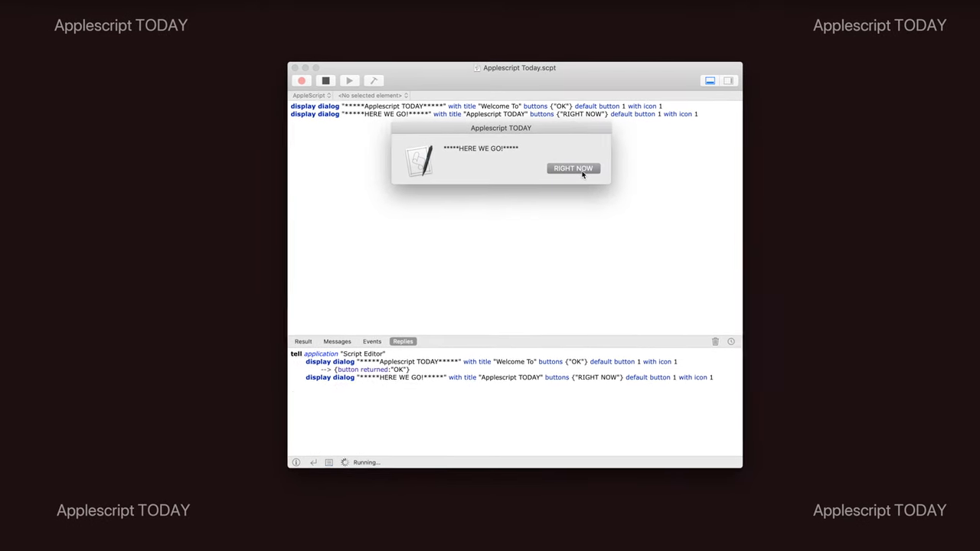
click(573, 167)
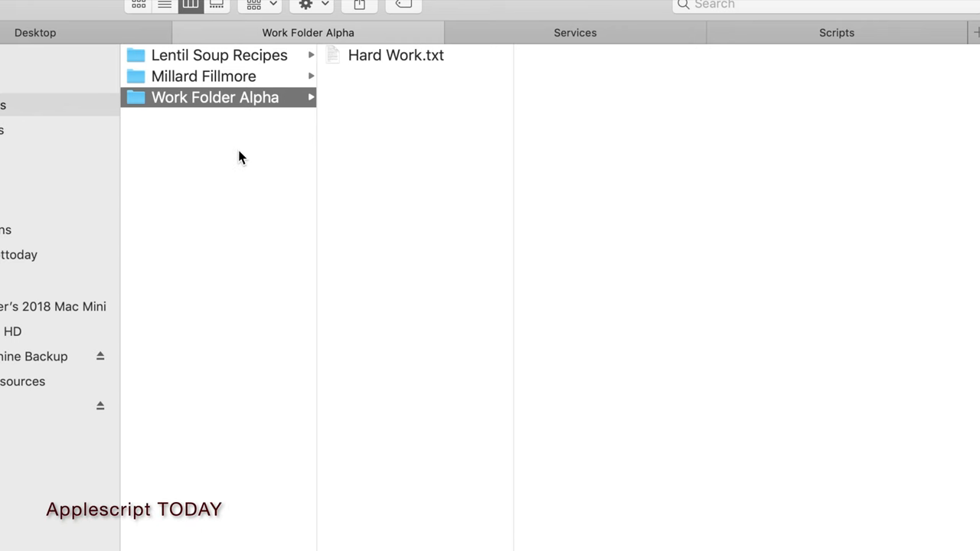
mouse_move(234, 63)
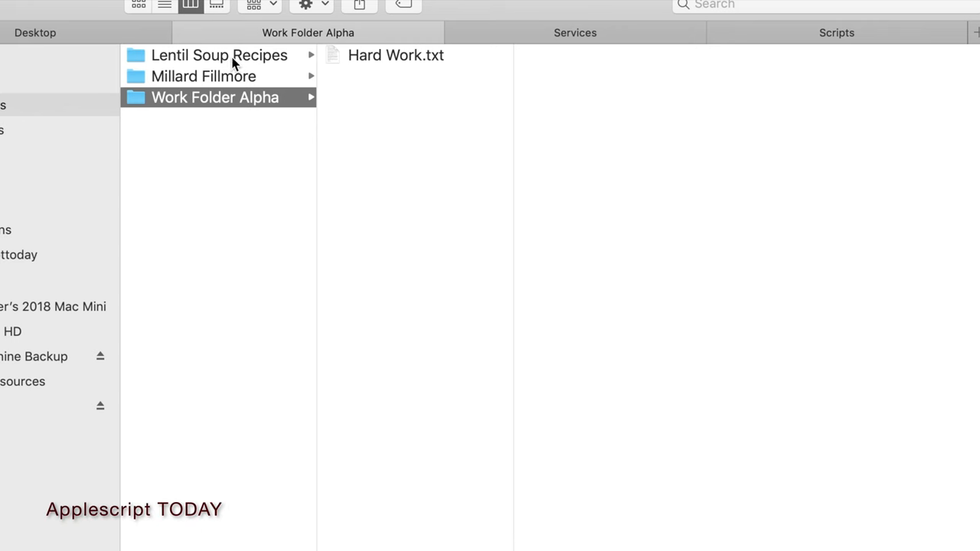
Browse Lentil Soup Recipes, the Millard Fillmore JPEG, and Work Folder Alpha's Hard Work.txt
click(219, 56)
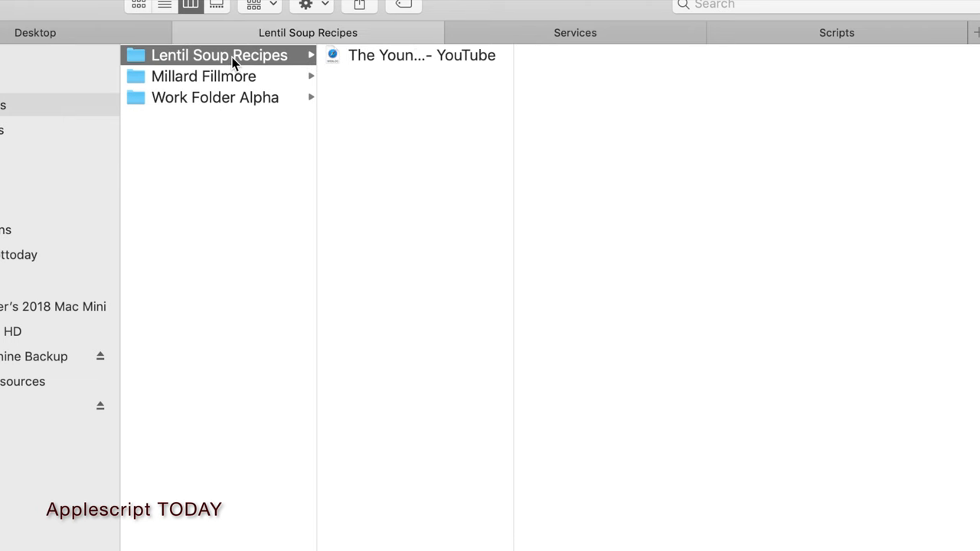
click(420, 55)
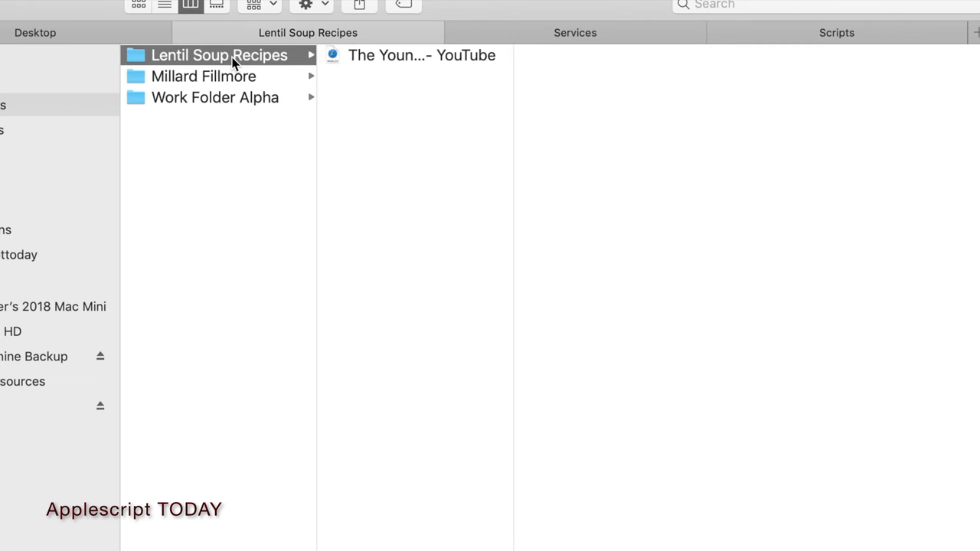
click(202, 76)
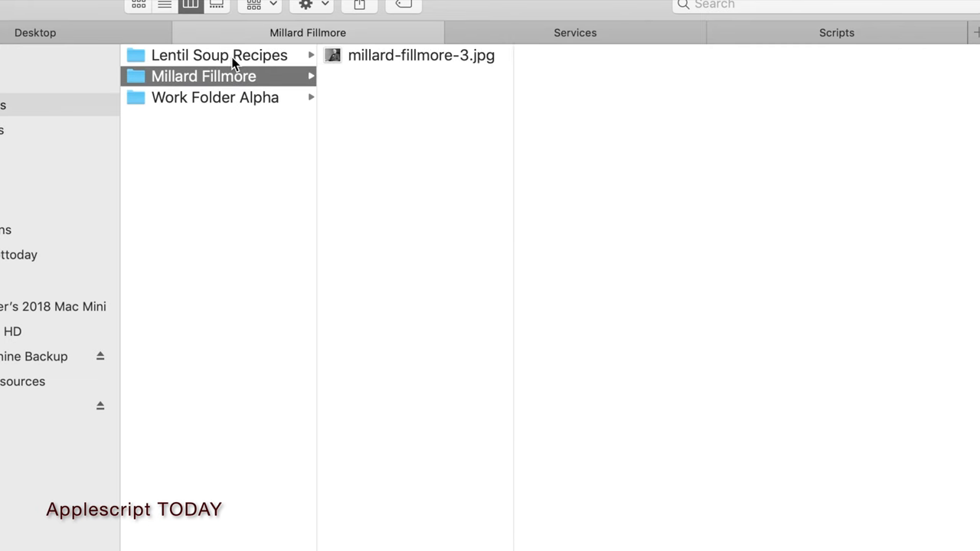
mouse_move(234, 80)
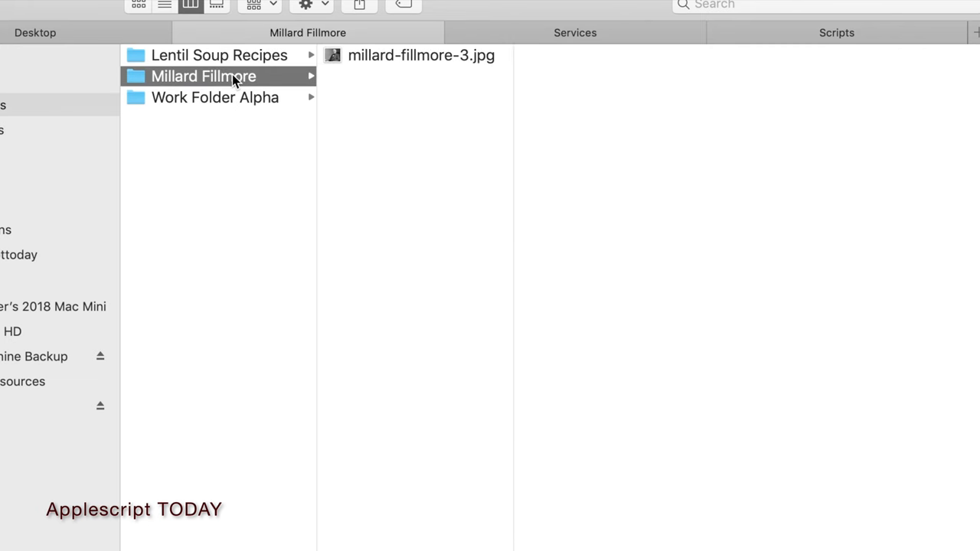
click(417, 54)
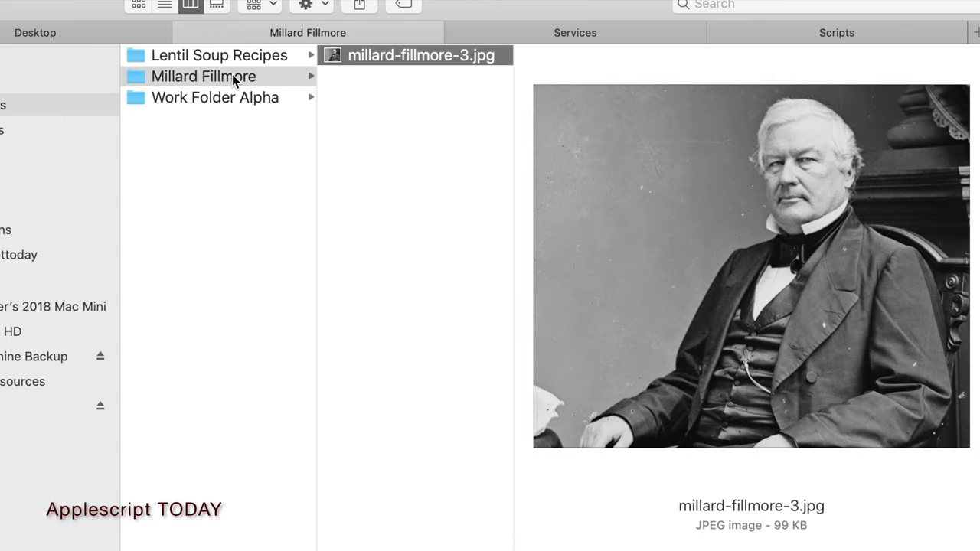
click(203, 76)
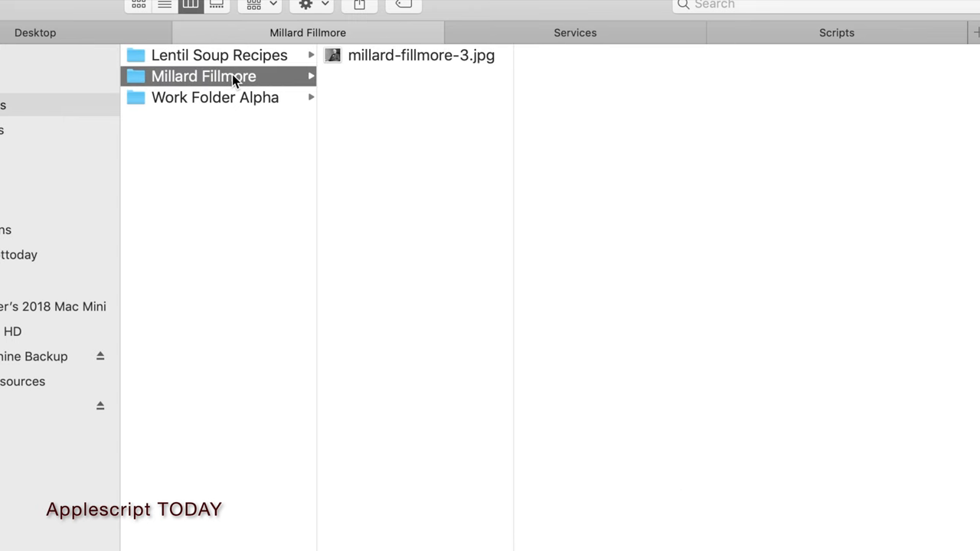
click(215, 97)
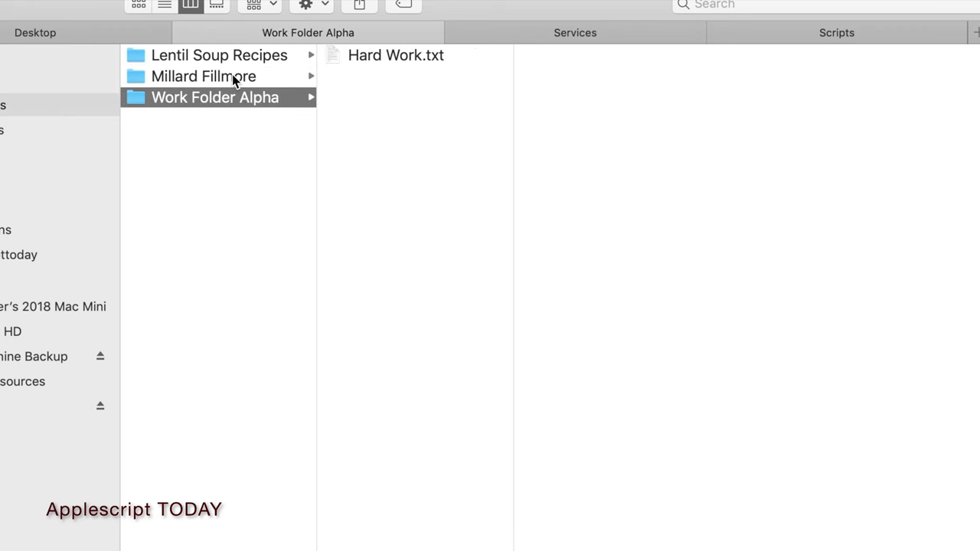
click(394, 55)
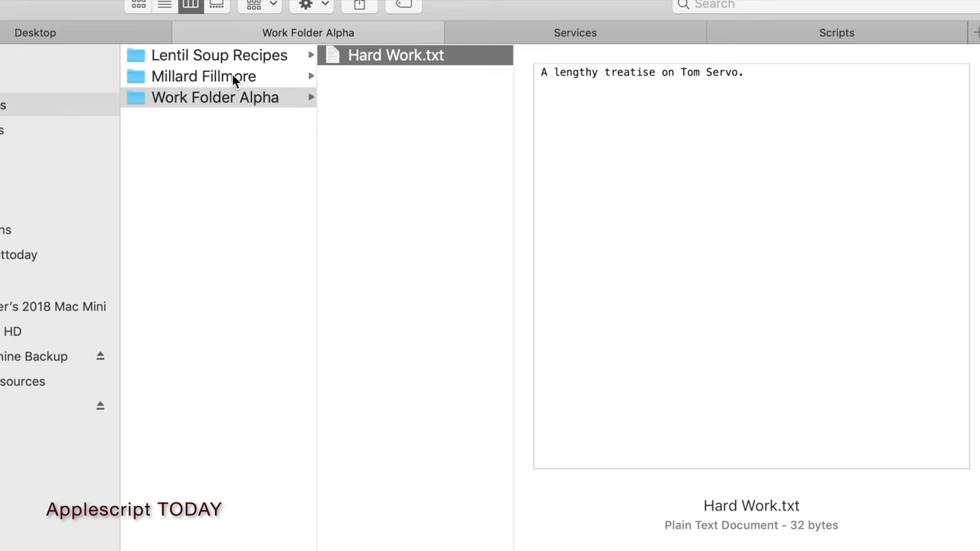
click(221, 55)
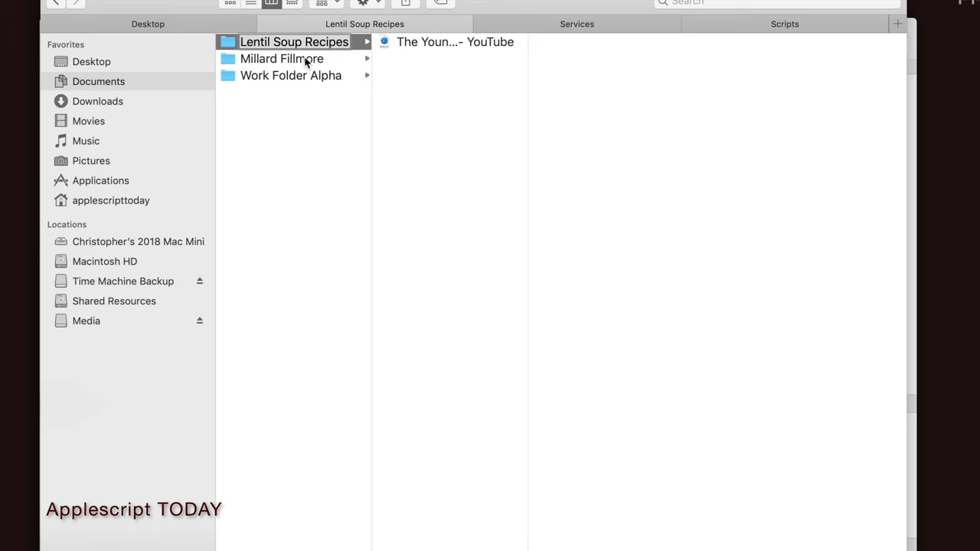
mouse_move(304, 50)
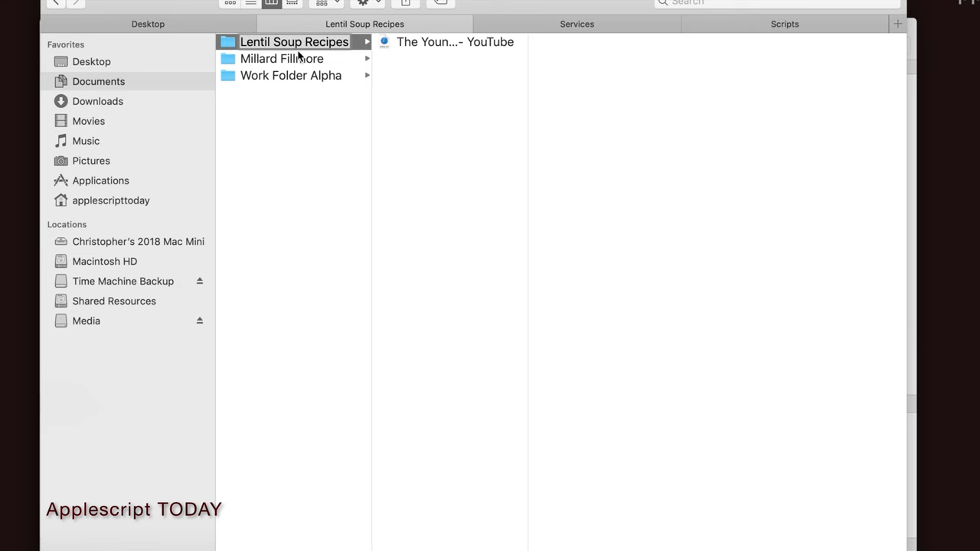
Open a blank TextEdit document, then start a new Untitled 2 script document
right_click(293, 42)
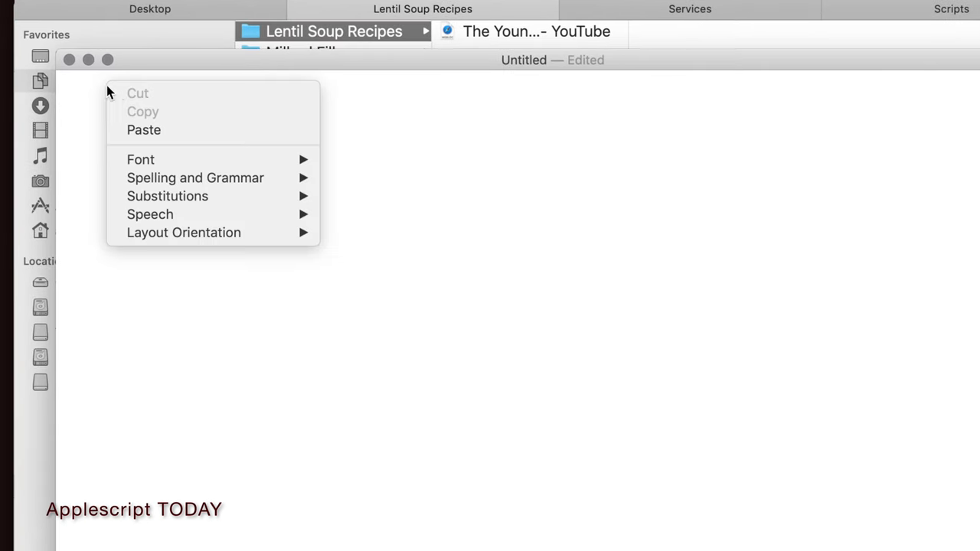
click(144, 129)
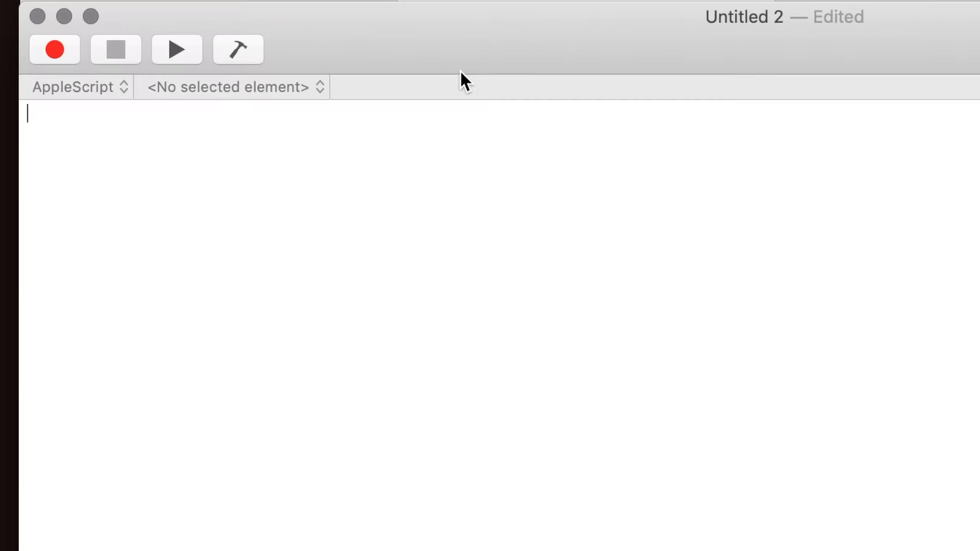
Type 'tell application "Finder" to set theFolder to name of window 1'
text(tell a)
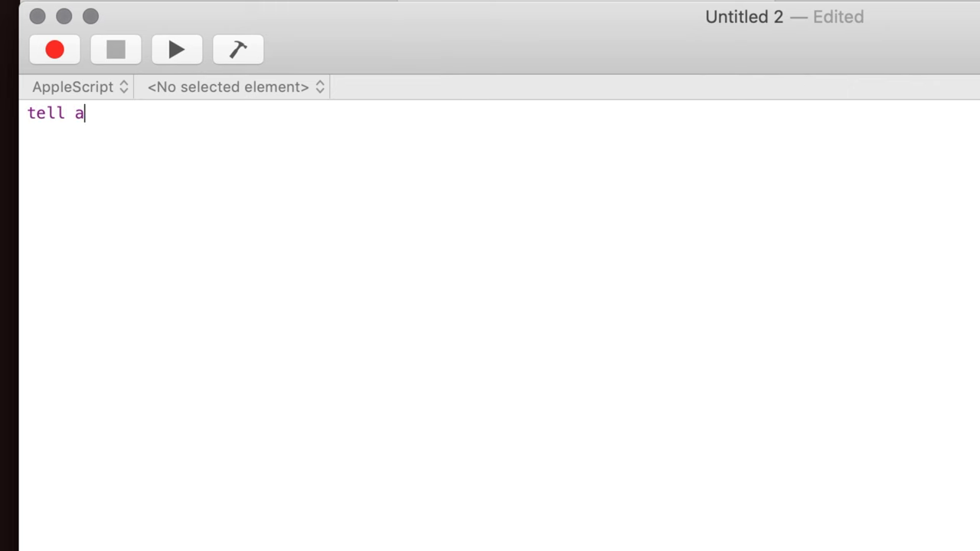
text(pplication)
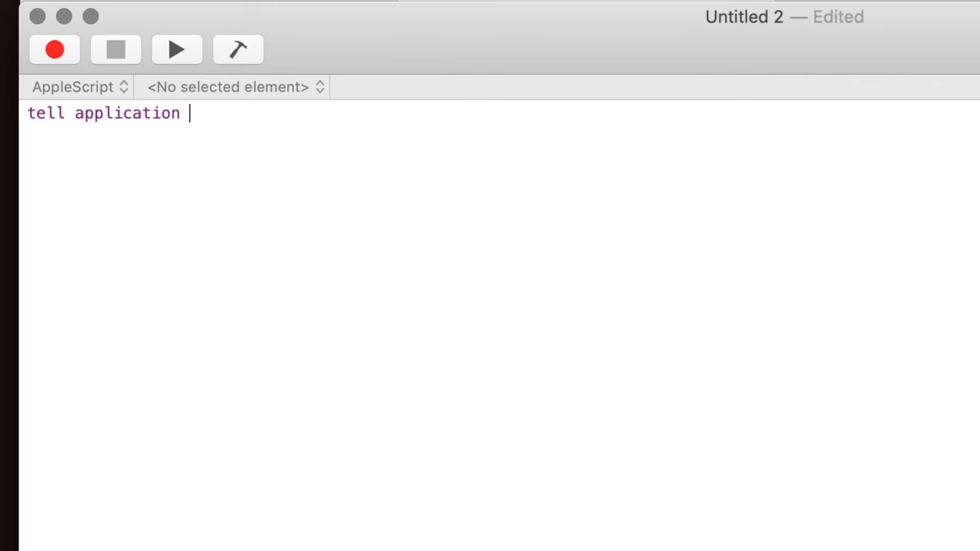
text("F)
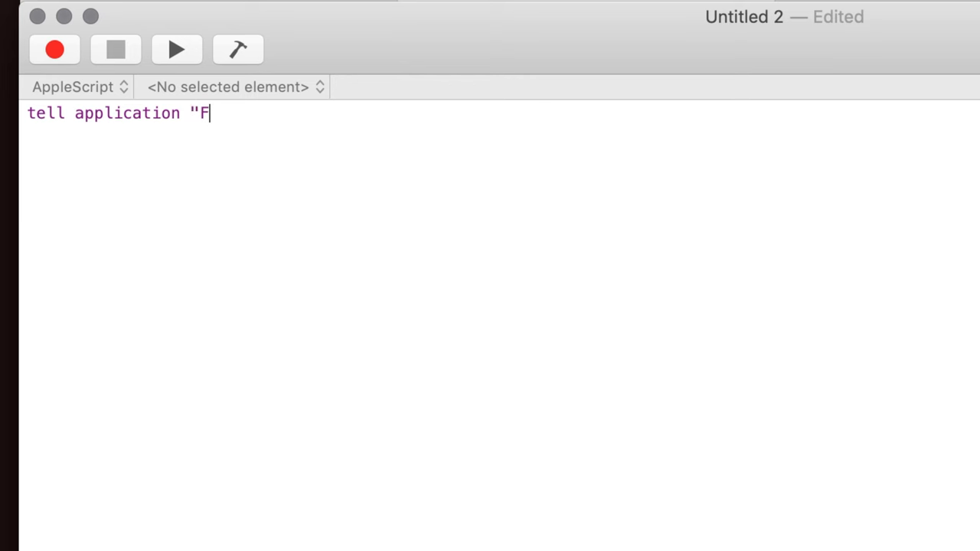
text(inder")
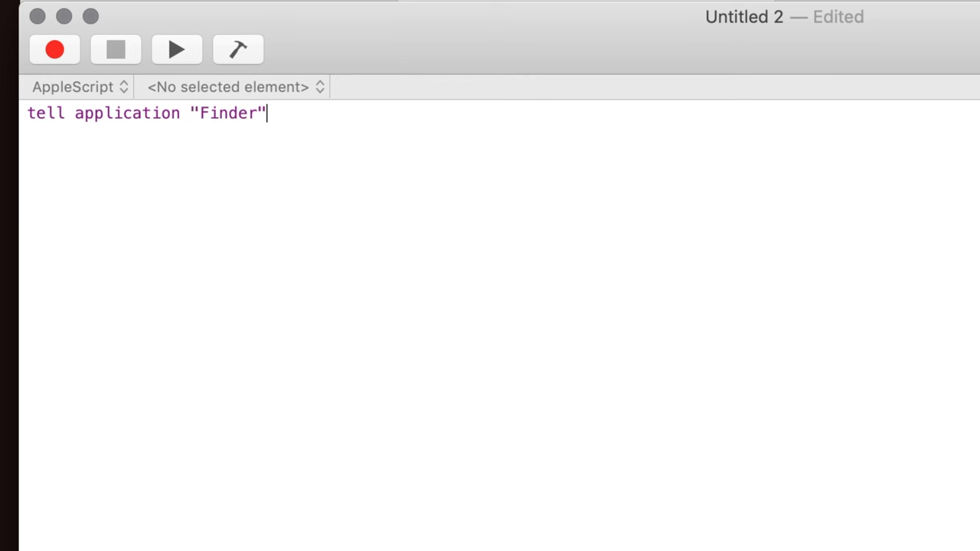
text(to)
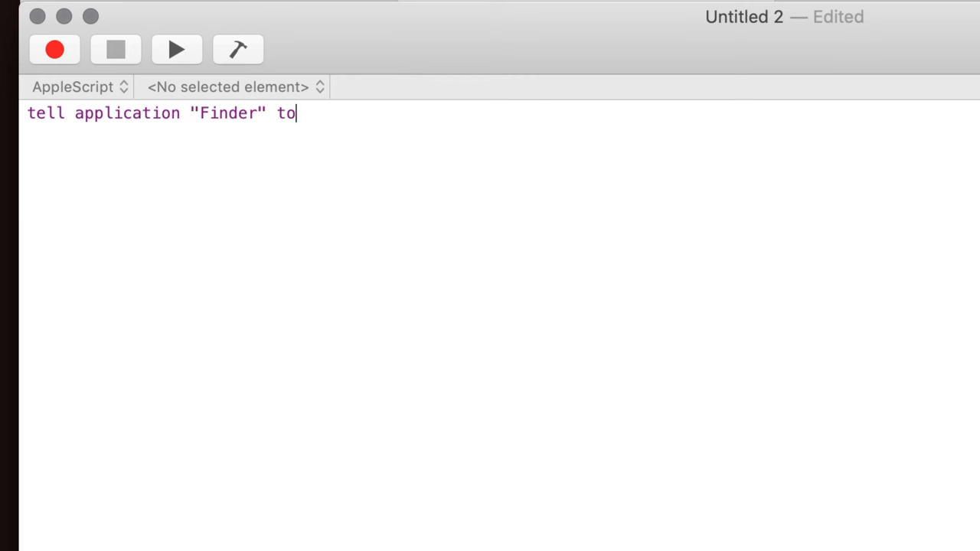
text(...)
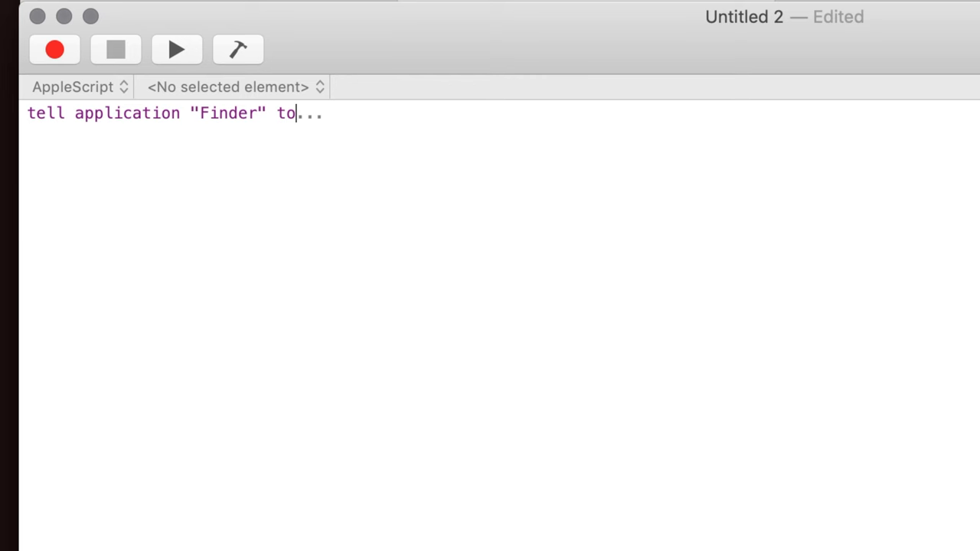
text(set)
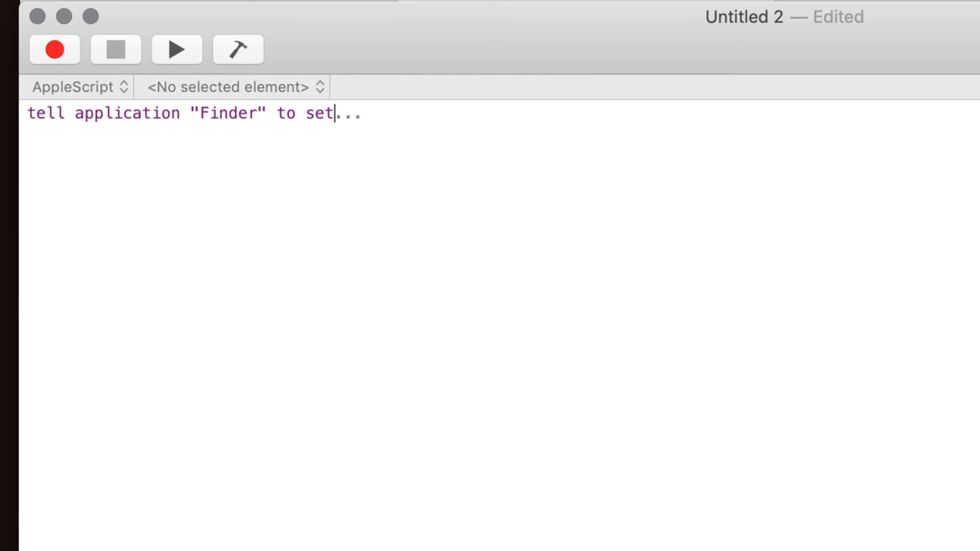
text(theFold)
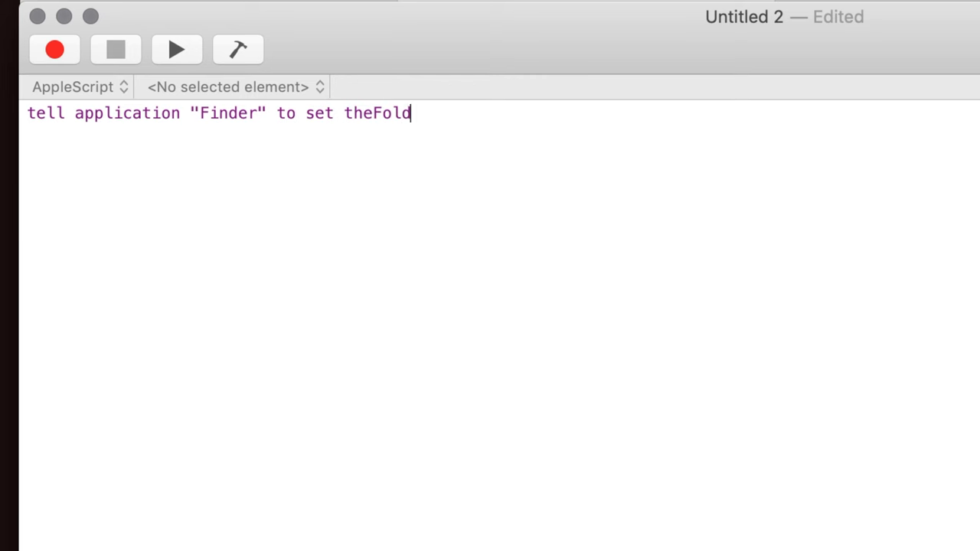
text(er to)
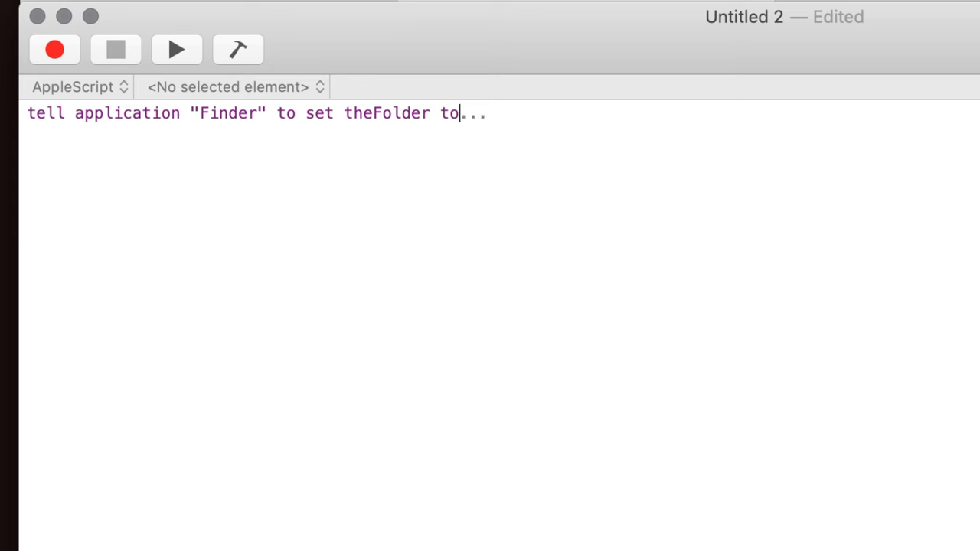
text(name)
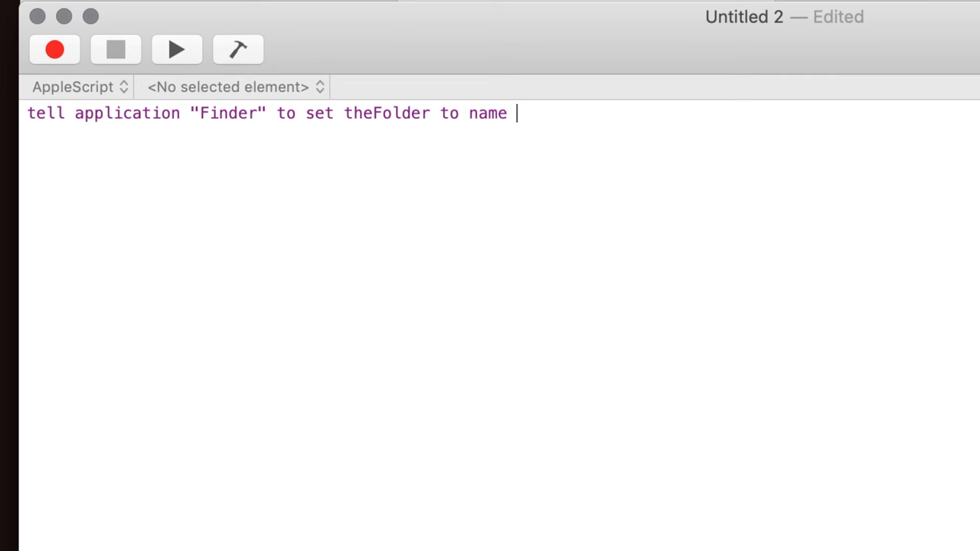
text(of)
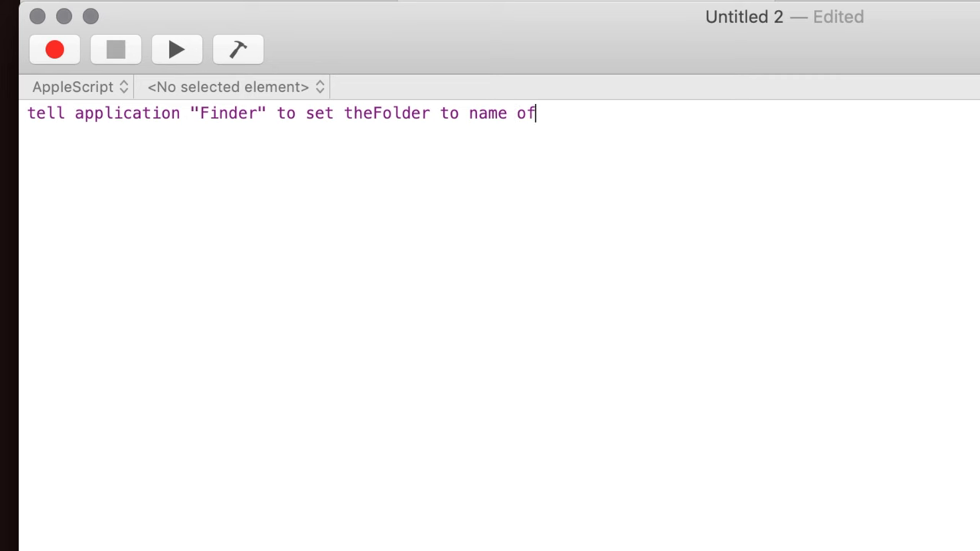
text(window)
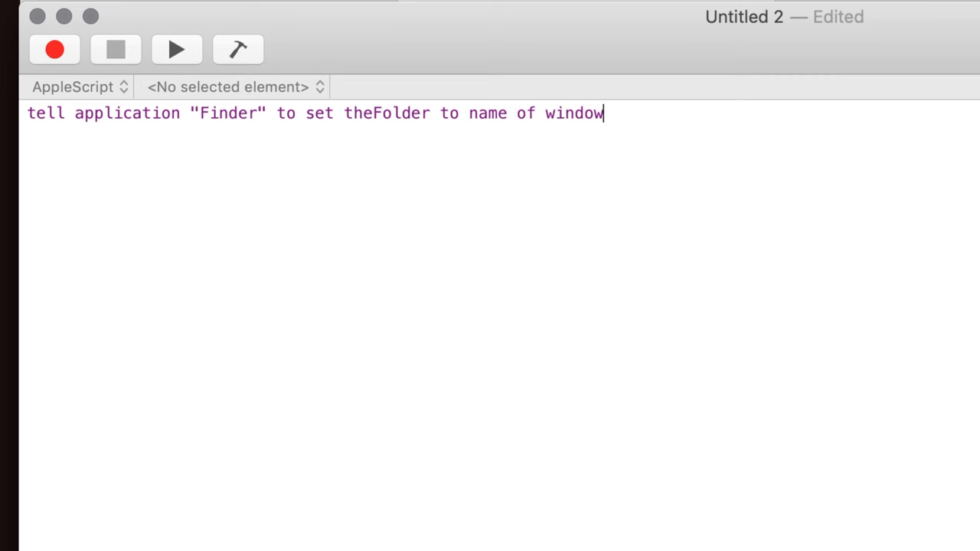
text(1 as string)
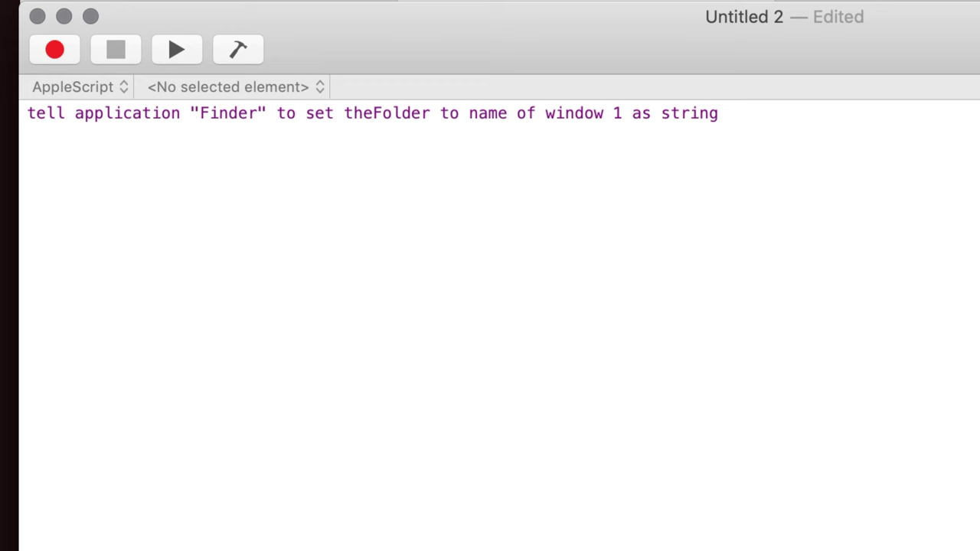
Compile and run the line with Finder behind, returning "Lentil Soup Recipes"
click(237, 49)
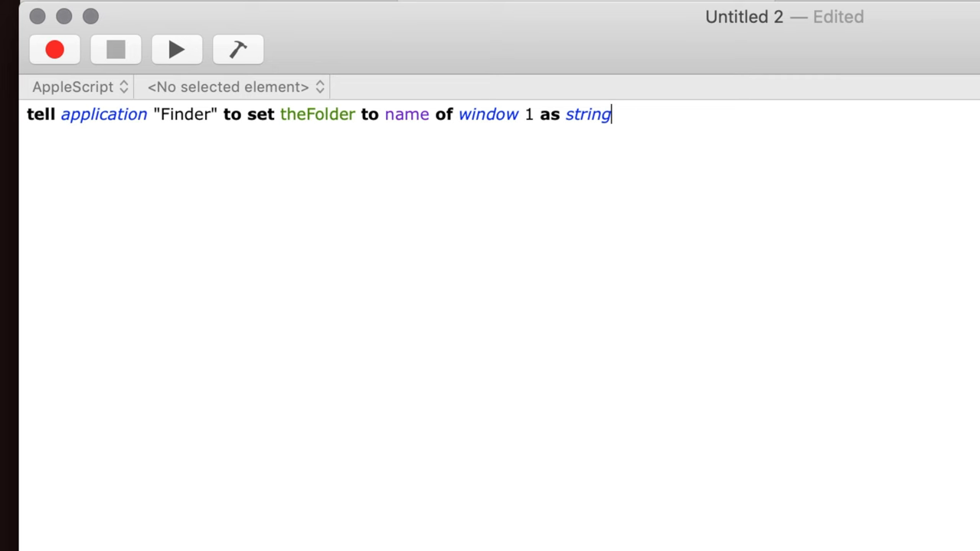
mouse_move(446, 104)
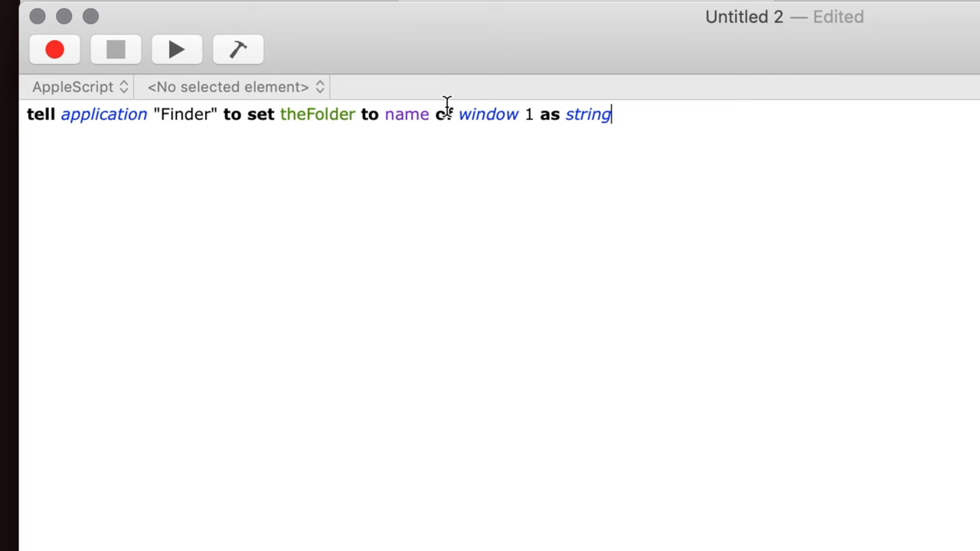
text(of)
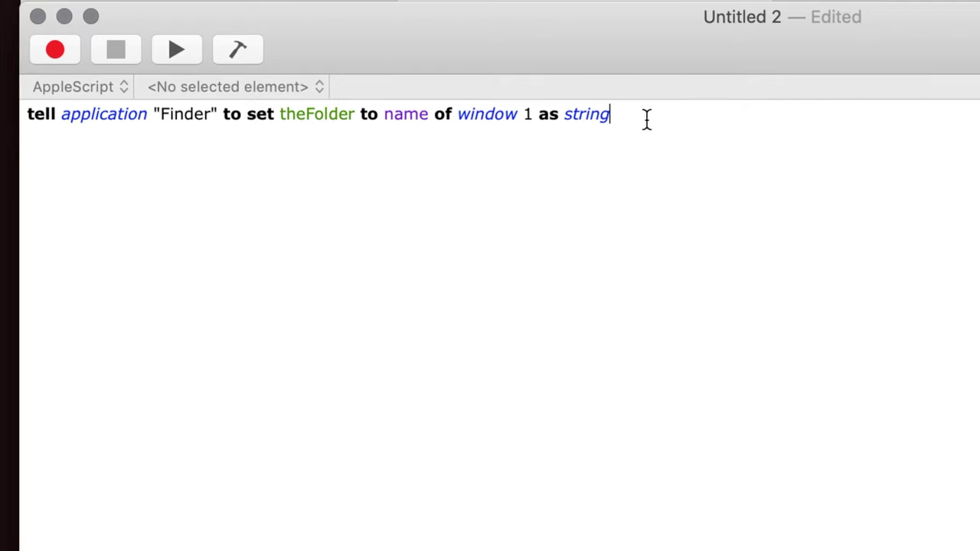
key(cmd+tab)
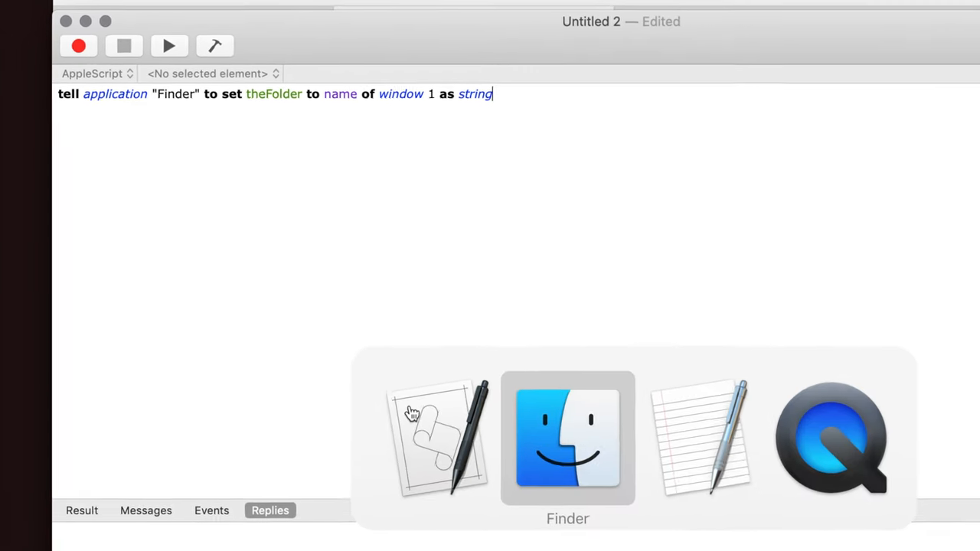
click(565, 442)
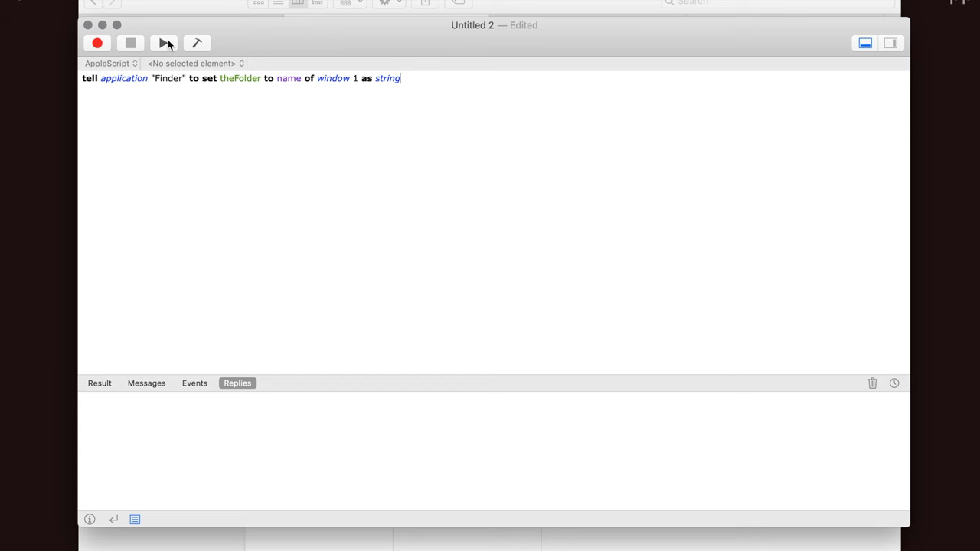
click(164, 43)
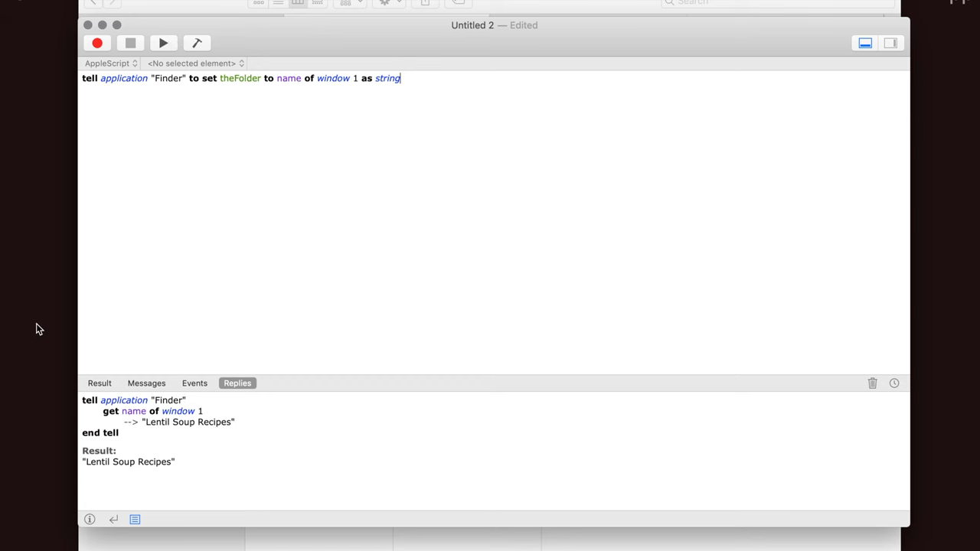
mouse_move(367, 143)
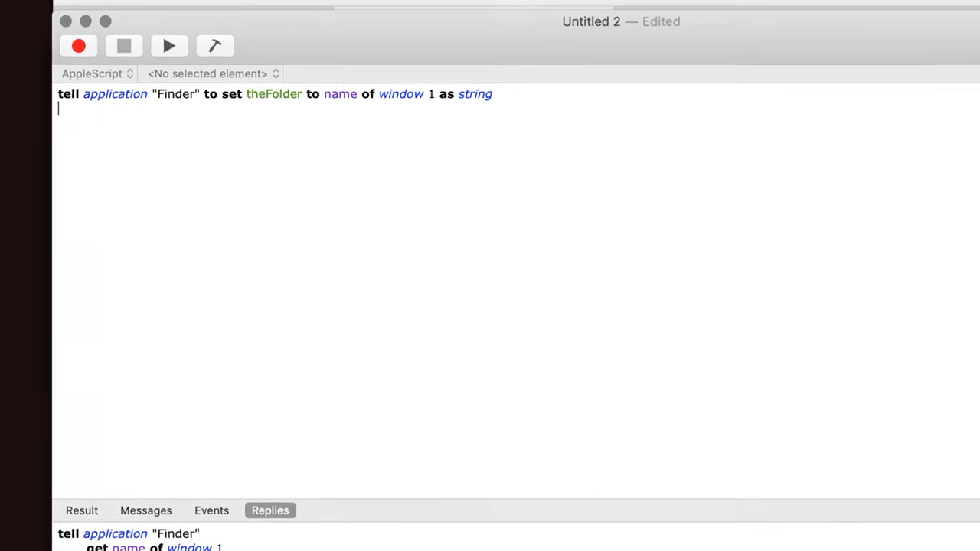
Add 'set the clipboard to theFolder' as the script's second line
text(set th)
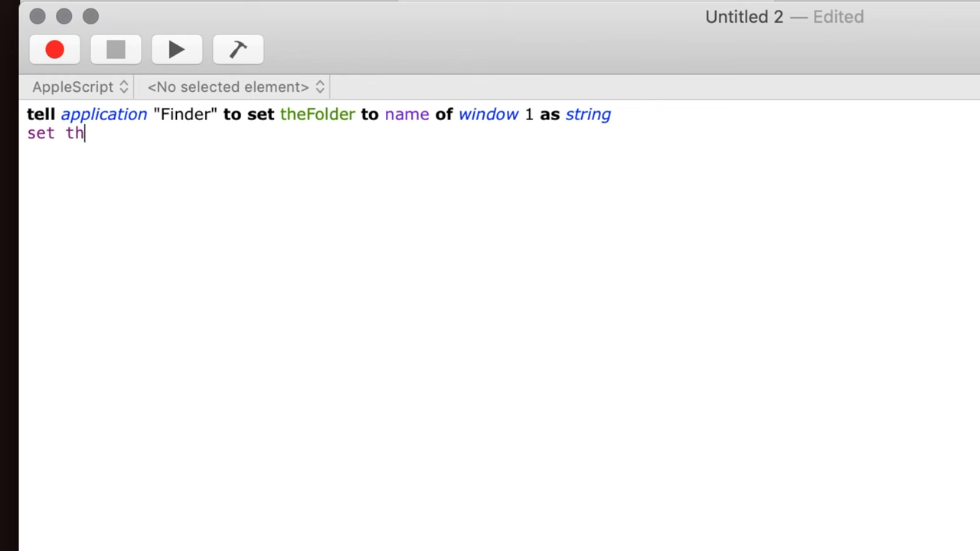
text(e clip)
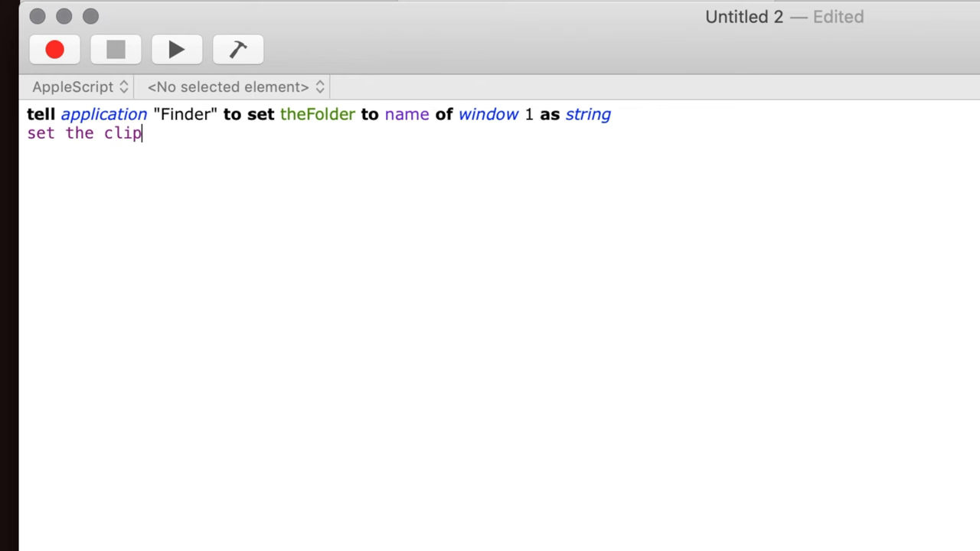
text(board to the)
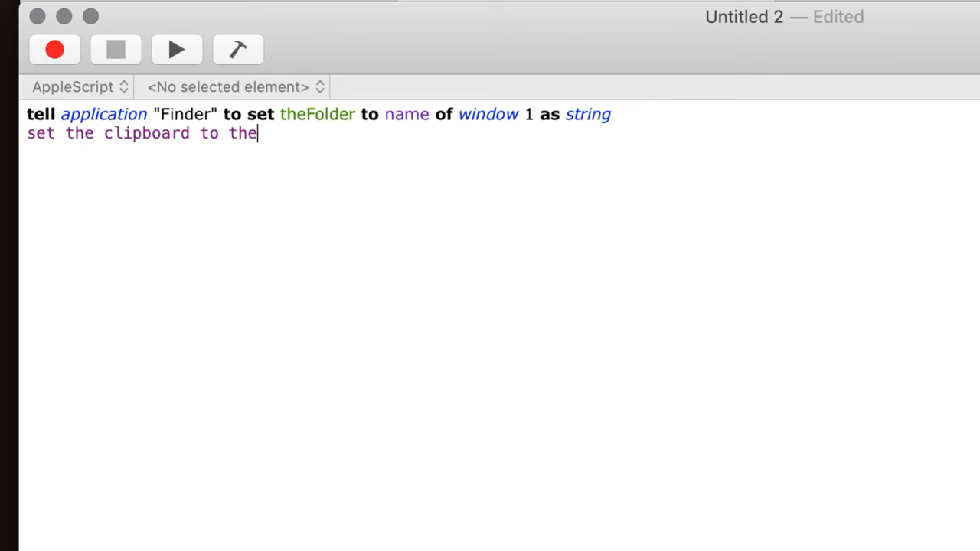
text(Folder)
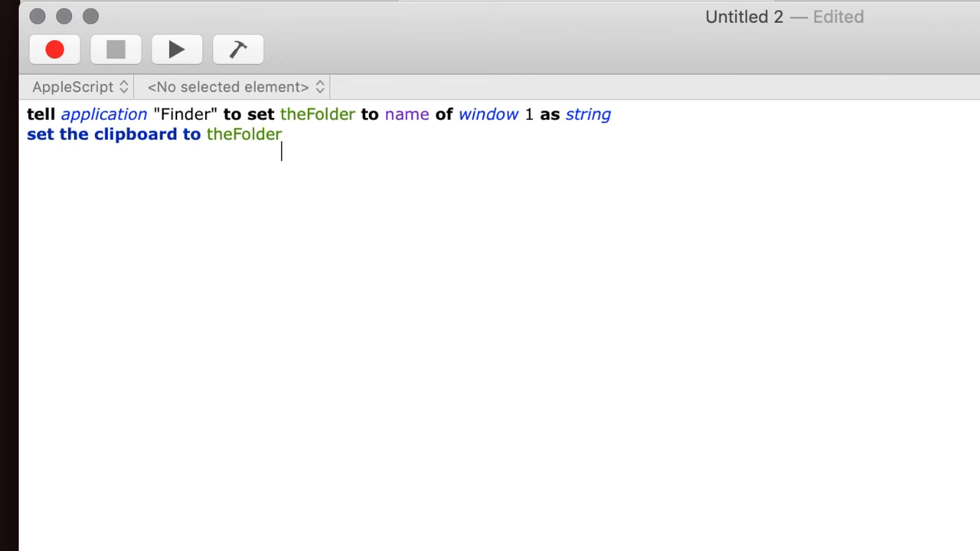
mouse_move(238, 50)
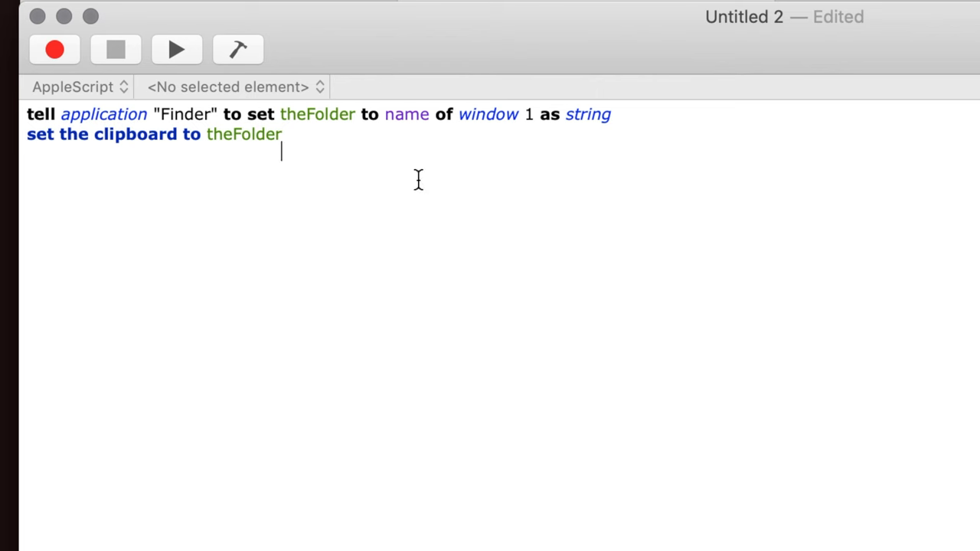
mouse_move(216, 146)
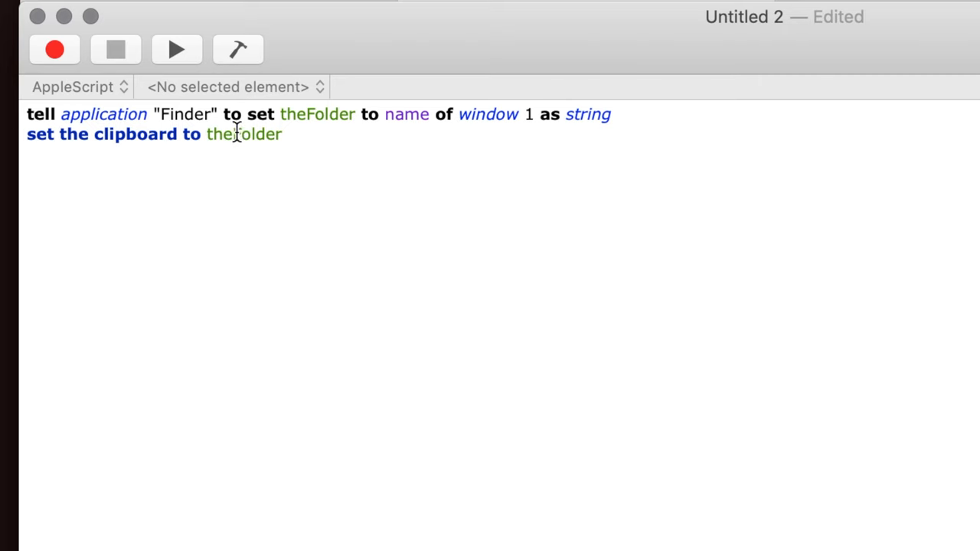
Run the two-line script to copy "Lentil Soup Recipes", then bring TextEdit forward
click(163, 42)
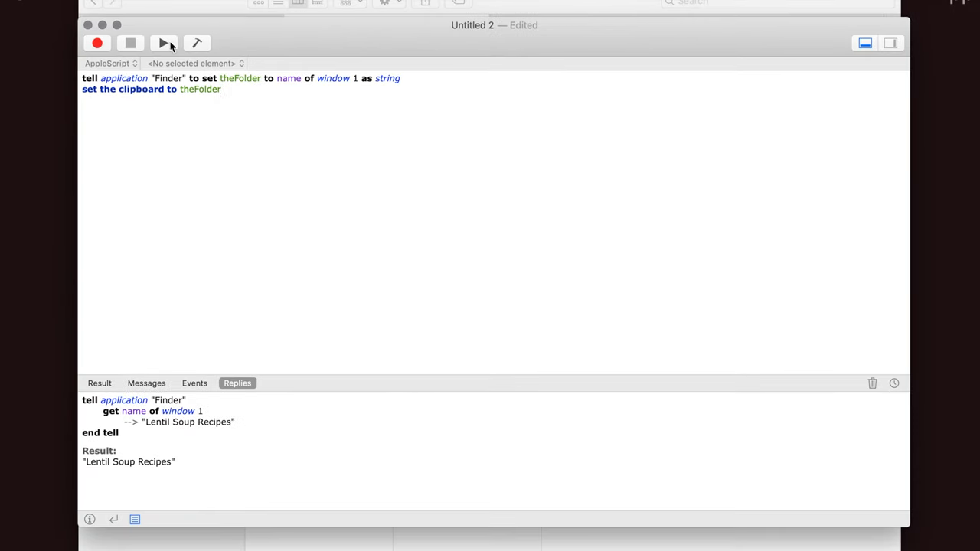
mouse_move(165, 43)
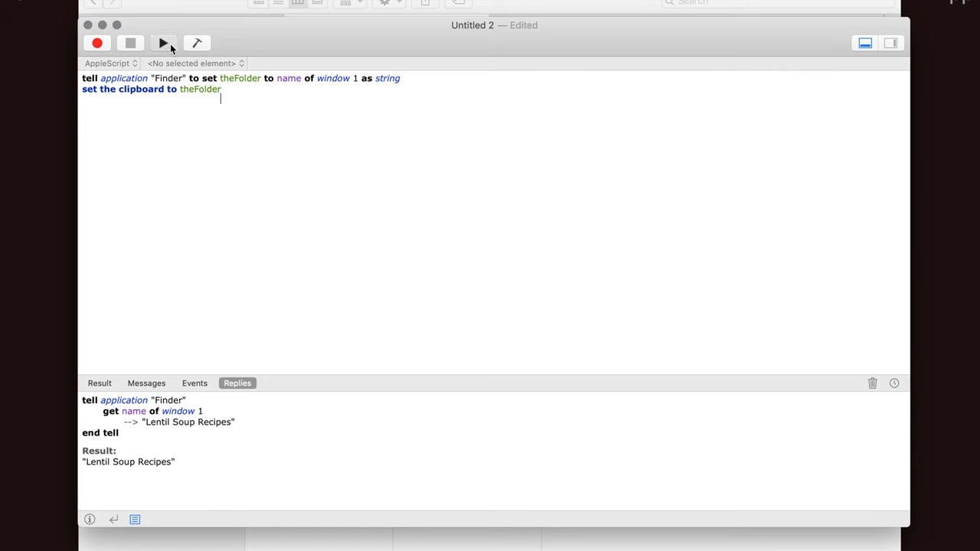
click(163, 42)
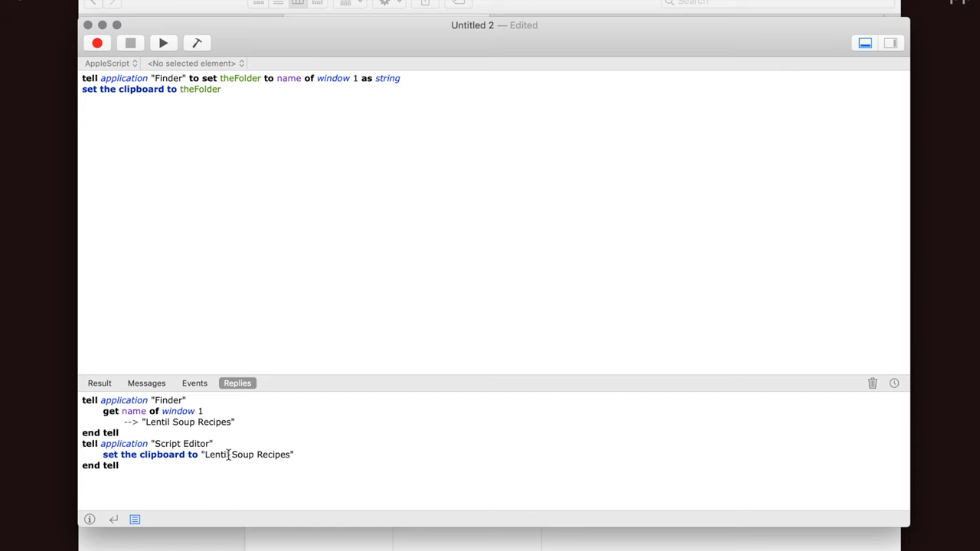
mouse_move(157, 459)
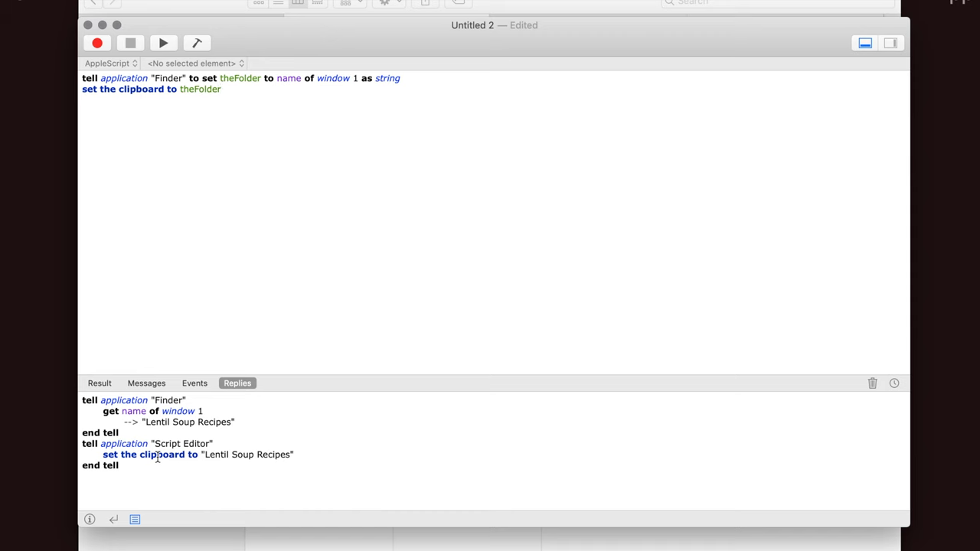
key(cmd+tab)
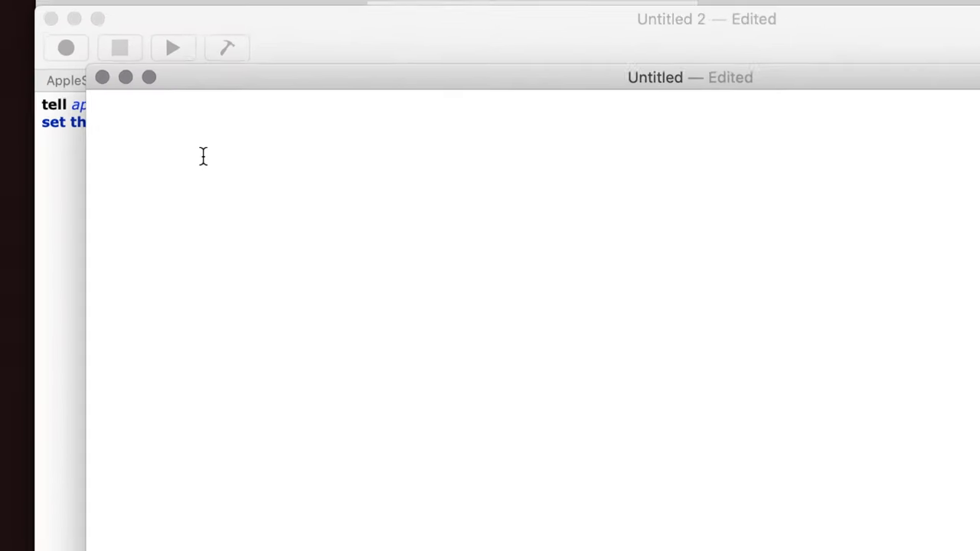
Paste "Lentil Soup Recipes" into the blank TextEdit document
text(Lentil Soup Recipes)
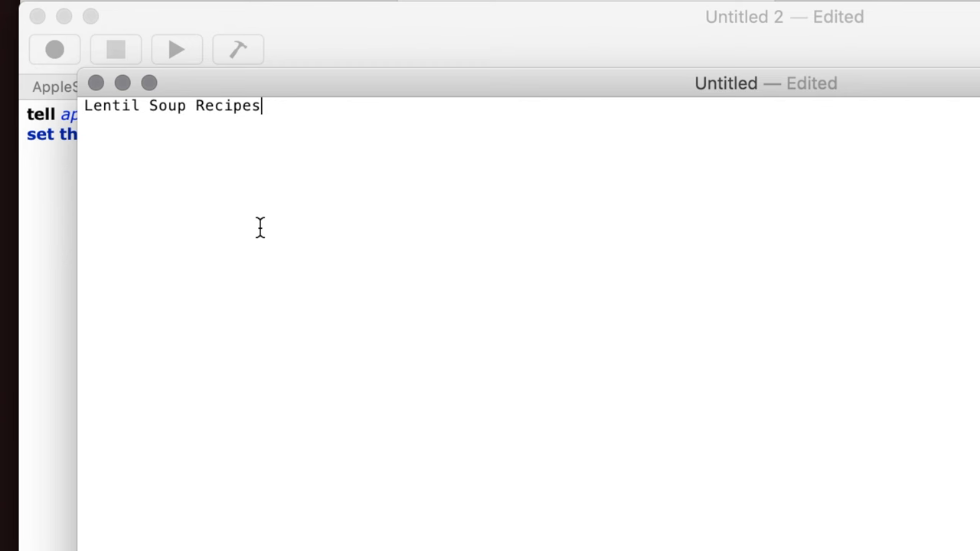
mouse_move(256, 126)
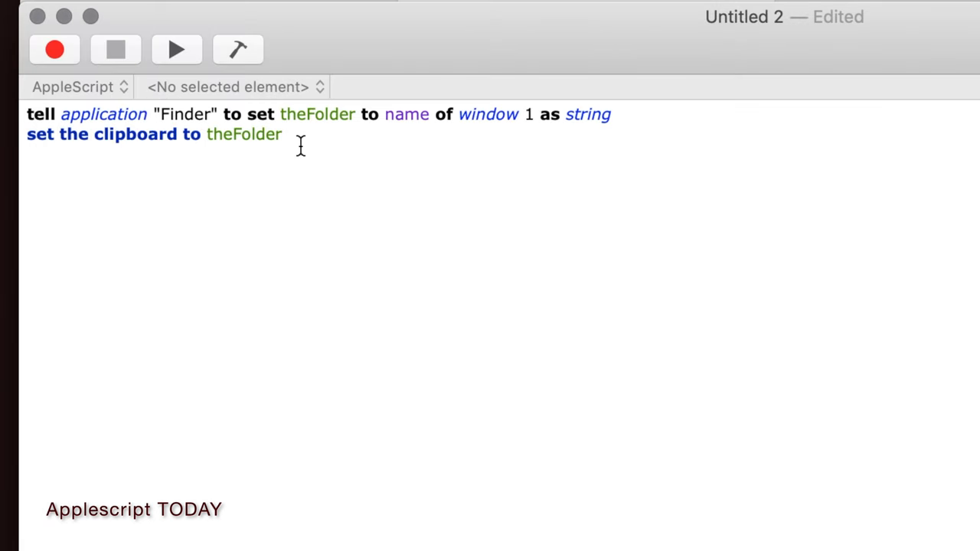
Add a third line: tell application "TextEdit" to activate
click(294, 135)
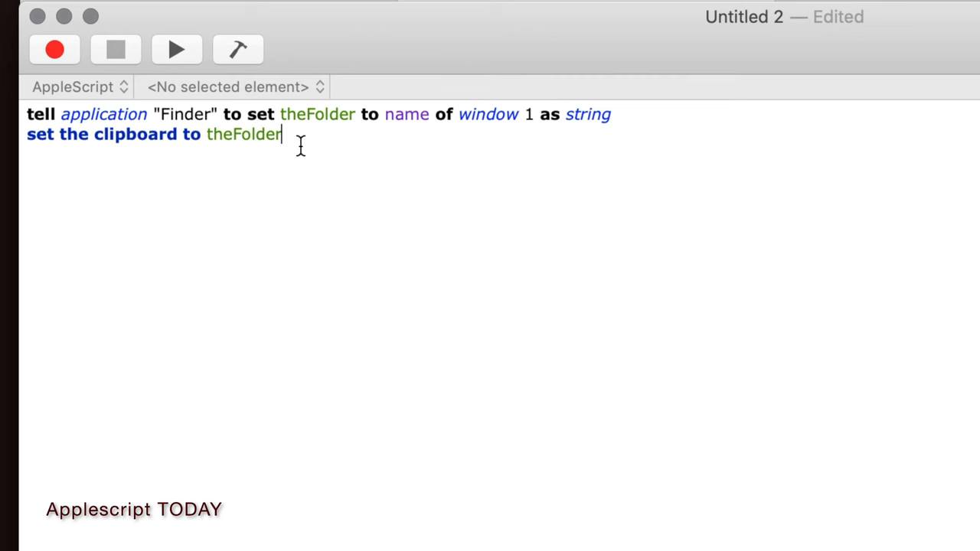
key(Return)
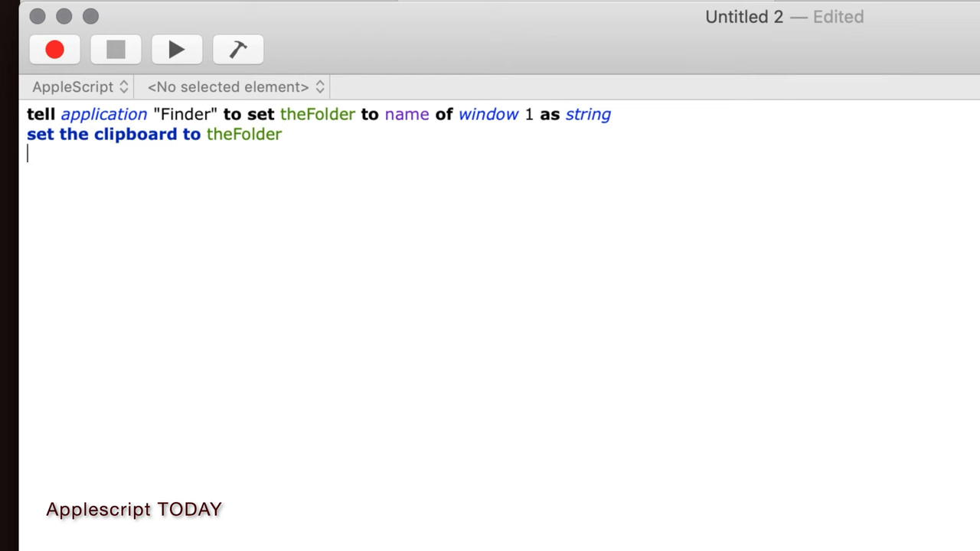
text(tell)
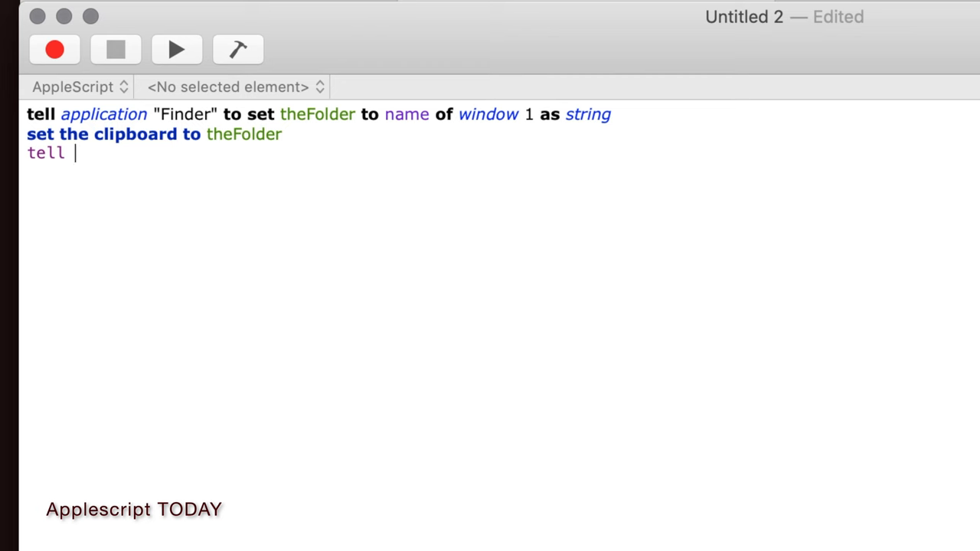
text(application)
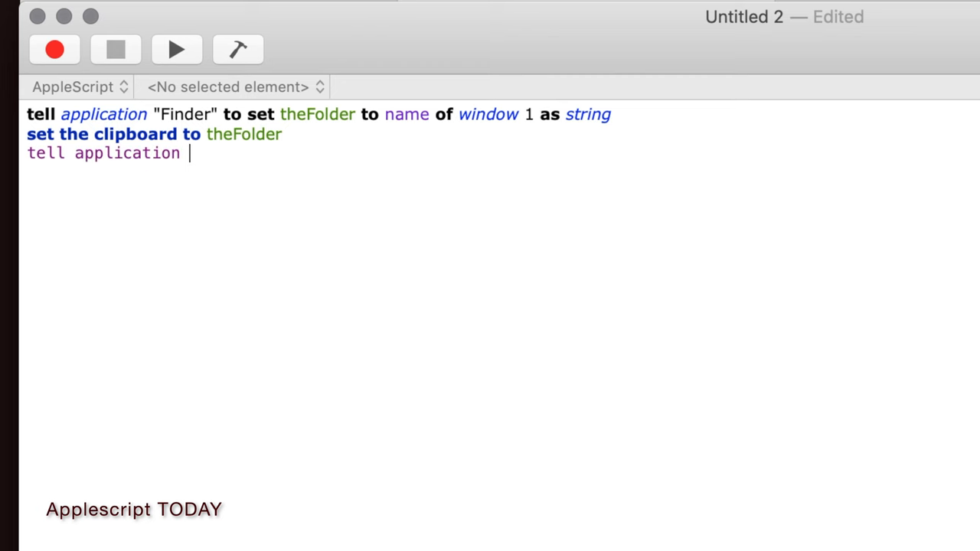
text("Tex)
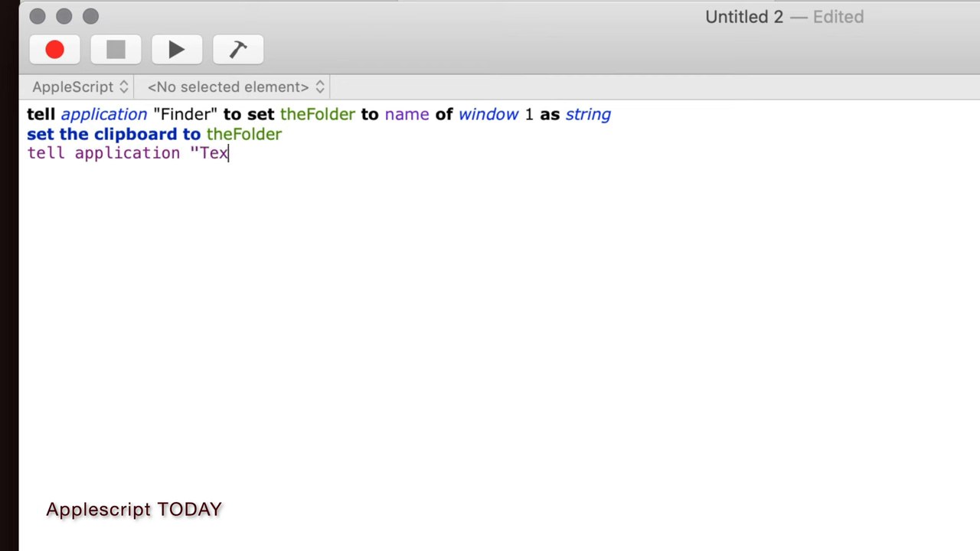
text(tEdit)
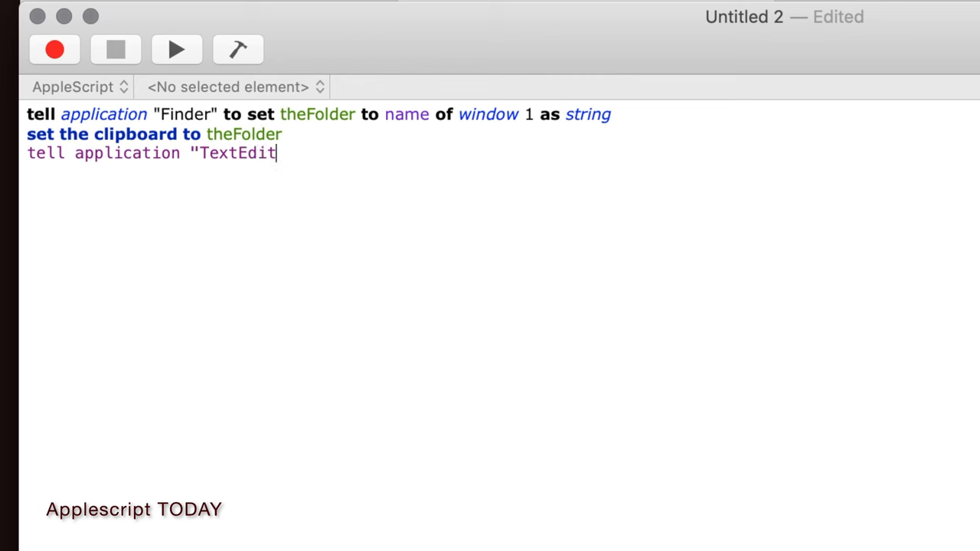
text(" to activate)
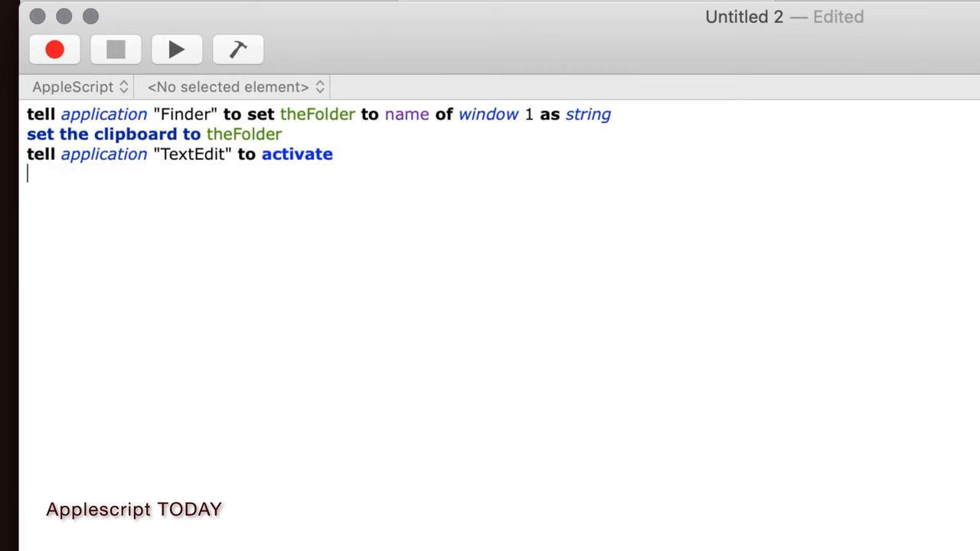
Add a 'delay 1' line and begin a tell "System Events" line
text(delay)
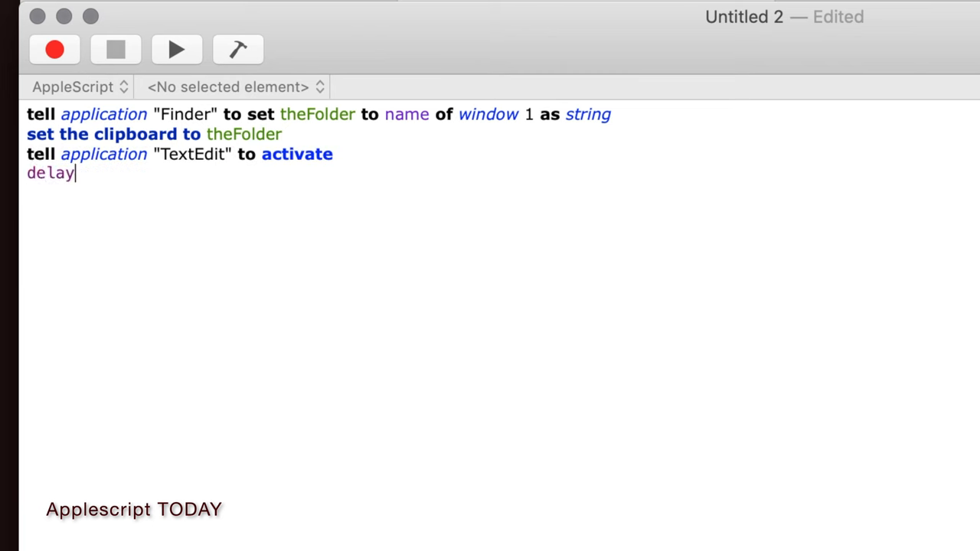
text(1)
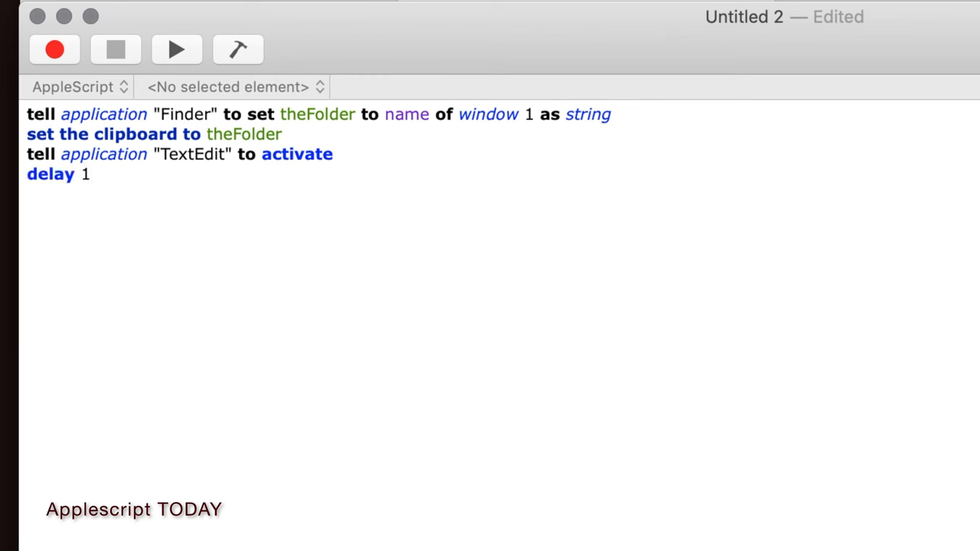
text(tell application)
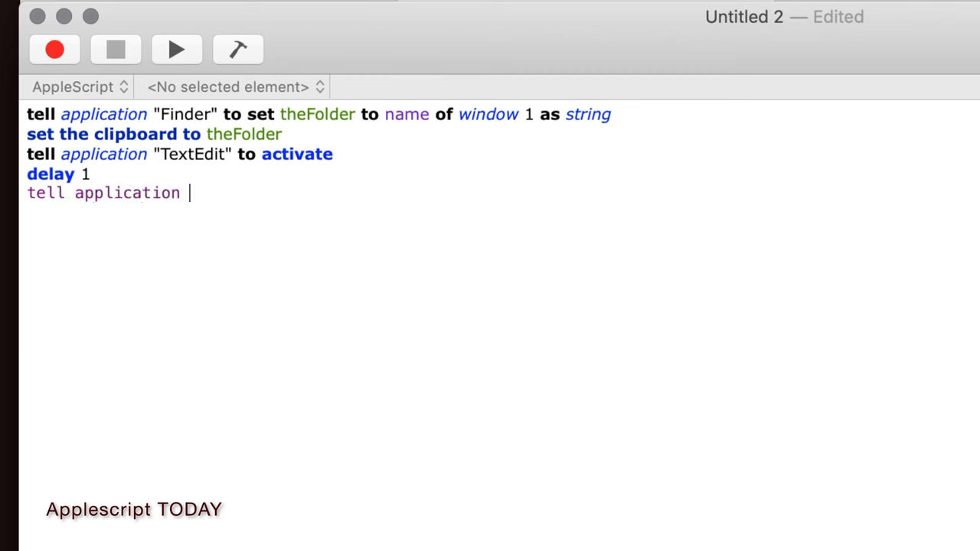
text(")
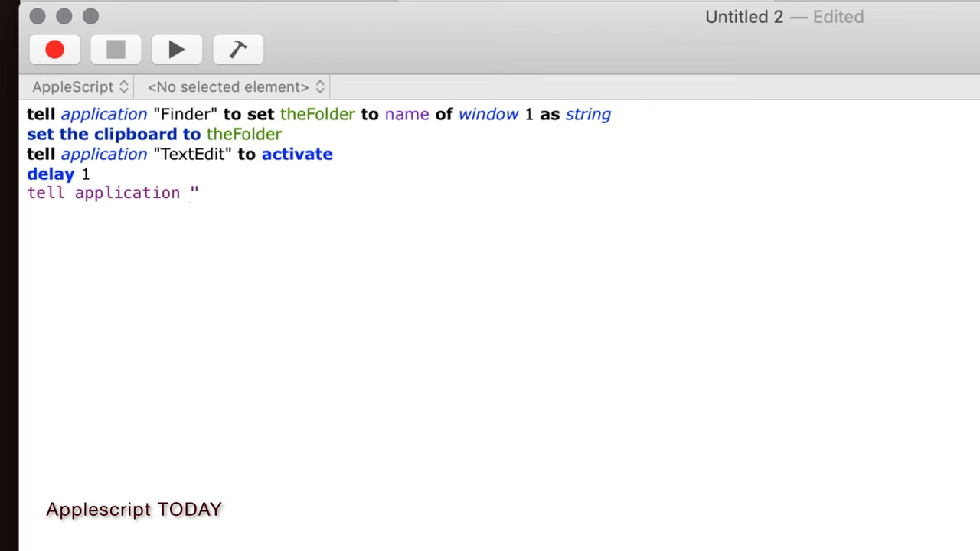
text(System)
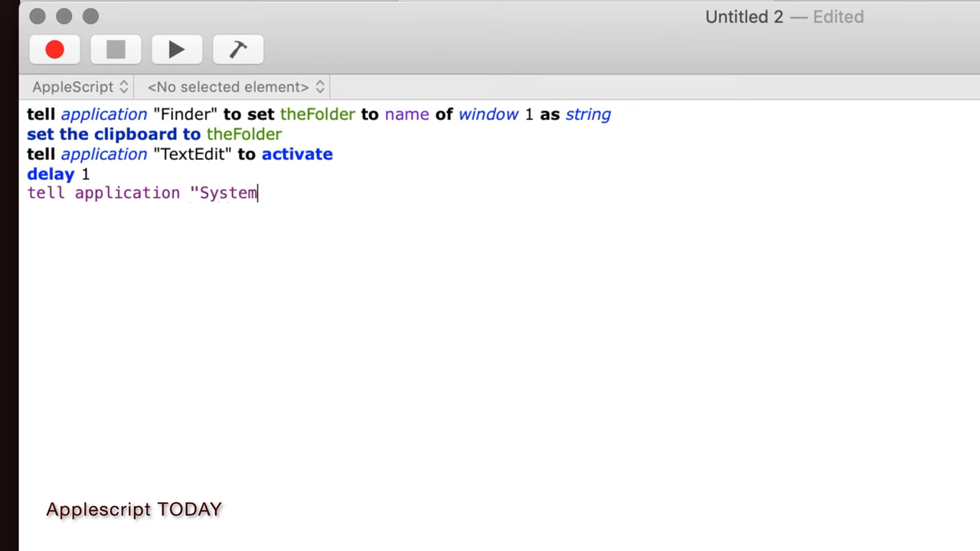
text(Event")
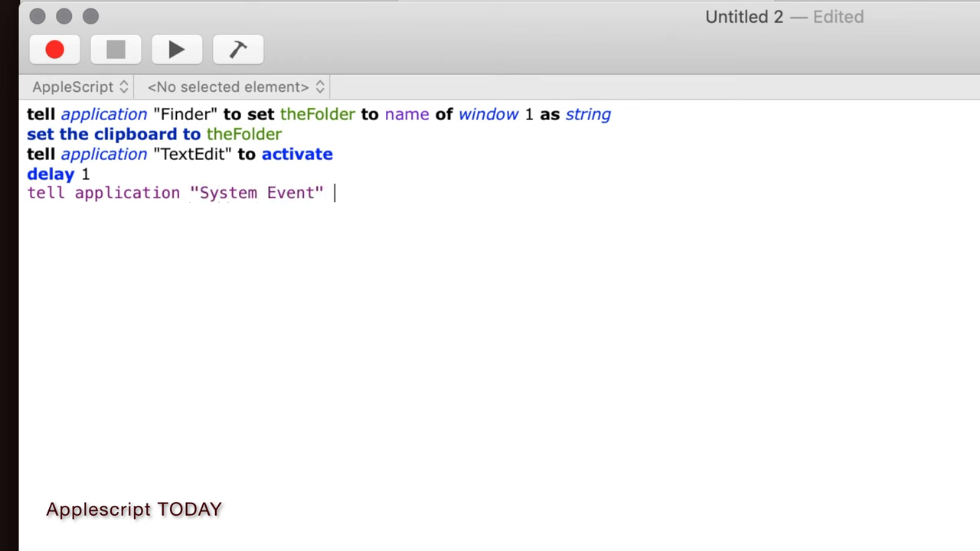
text(s)
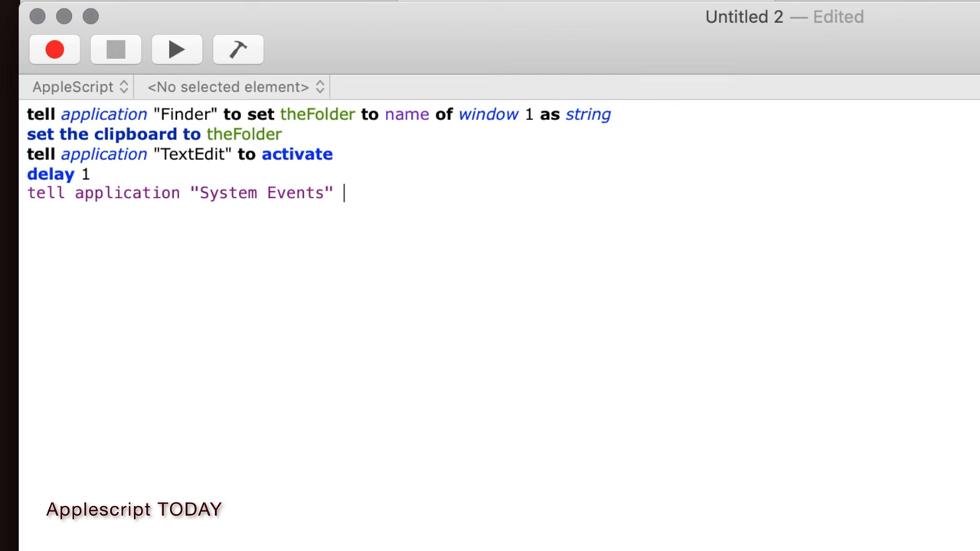
Finish the fifth line with 'to keystroke (the clipboard)'
text(to)
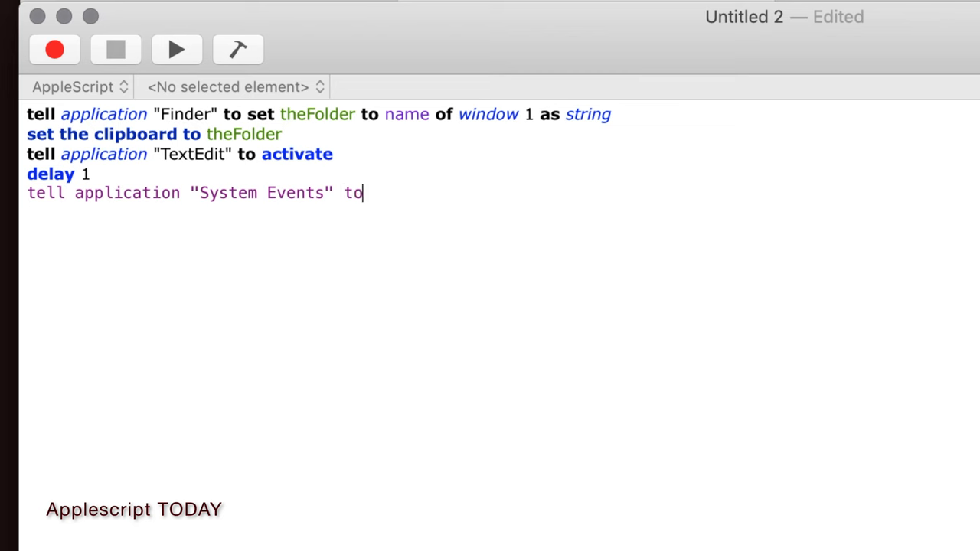
text(key)
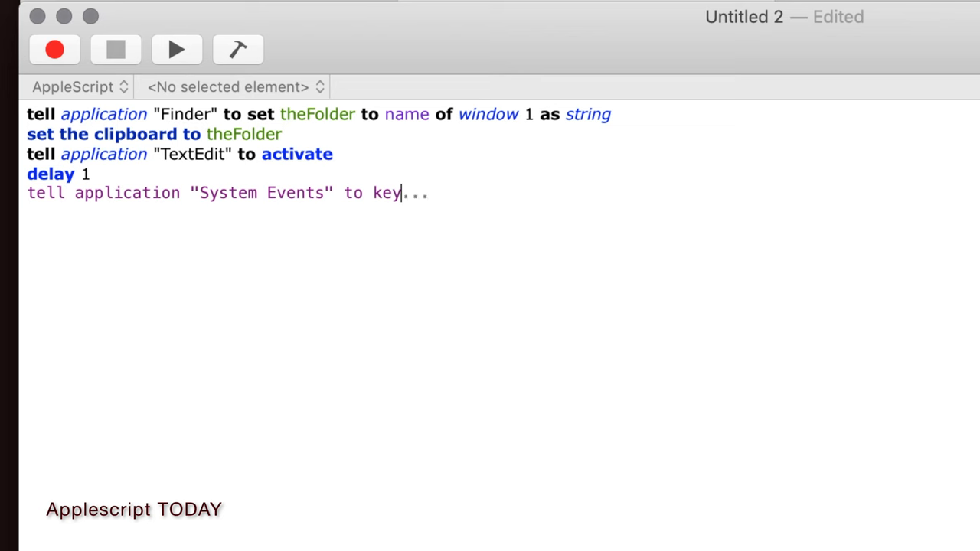
text(stroke)
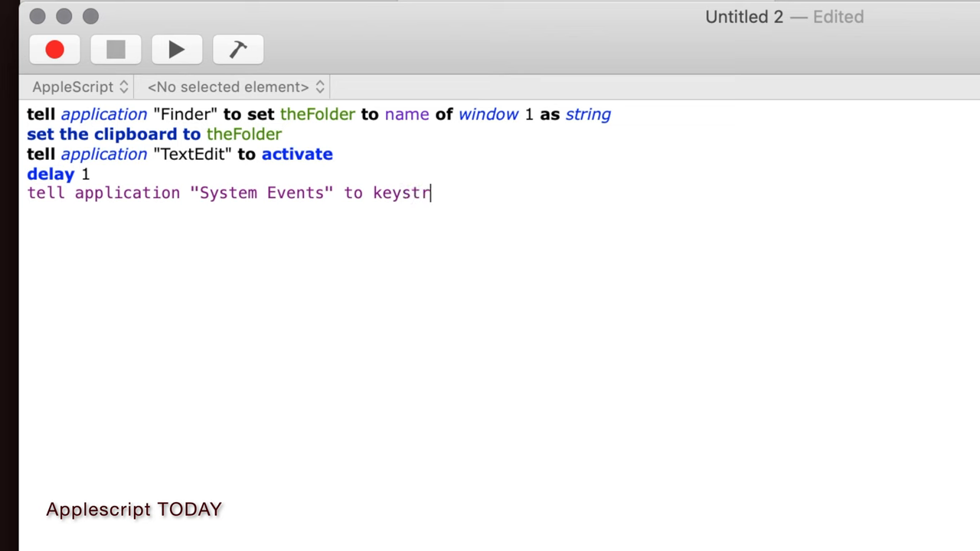
text(oke)
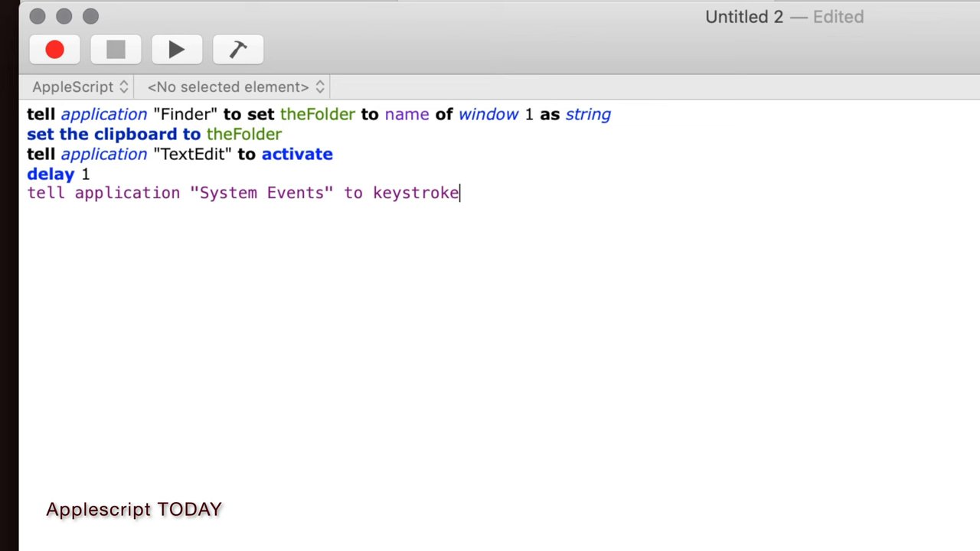
text(the)
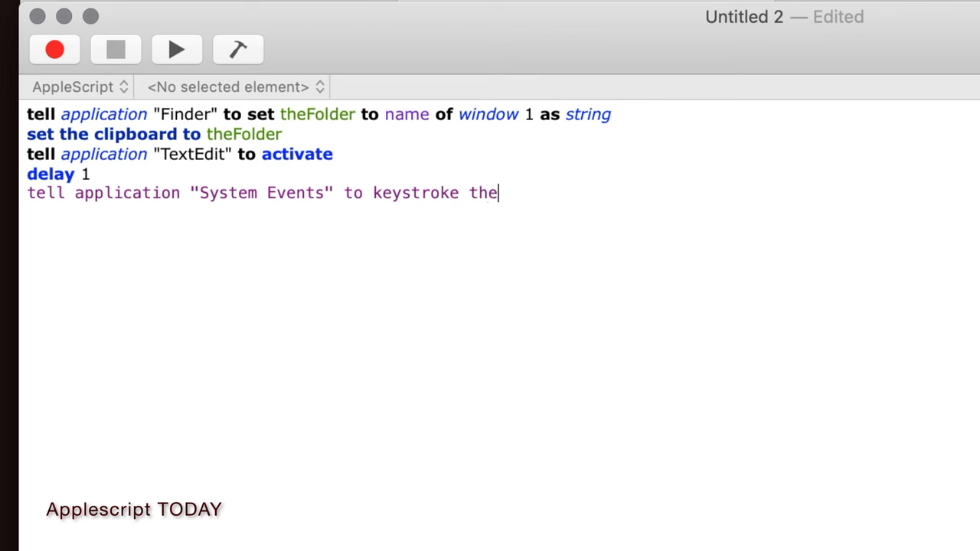
text(clipboard))
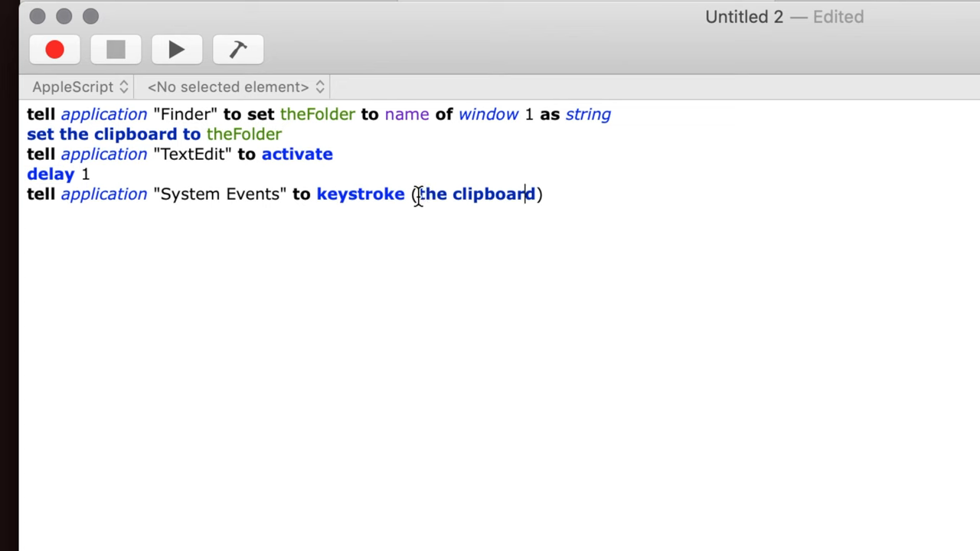
mouse_move(508, 203)
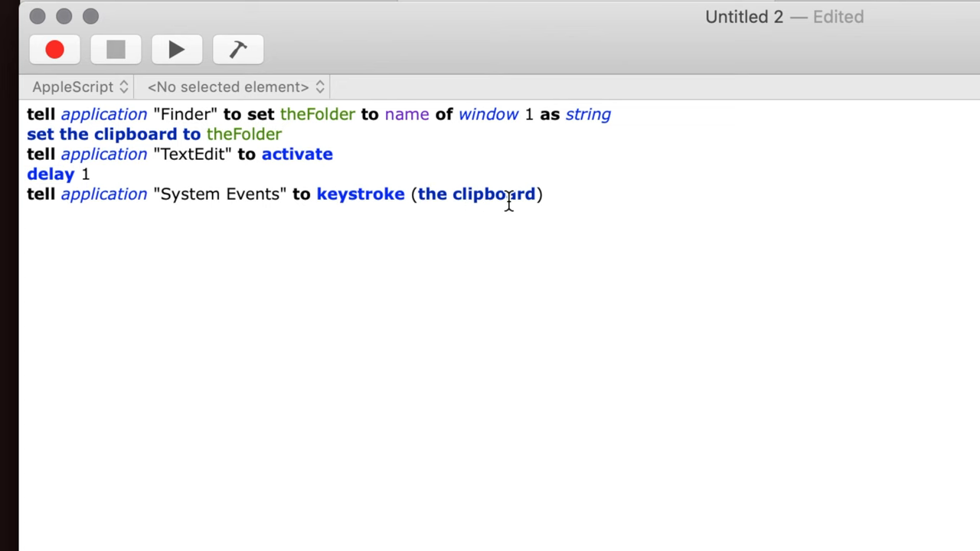
mouse_move(107, 203)
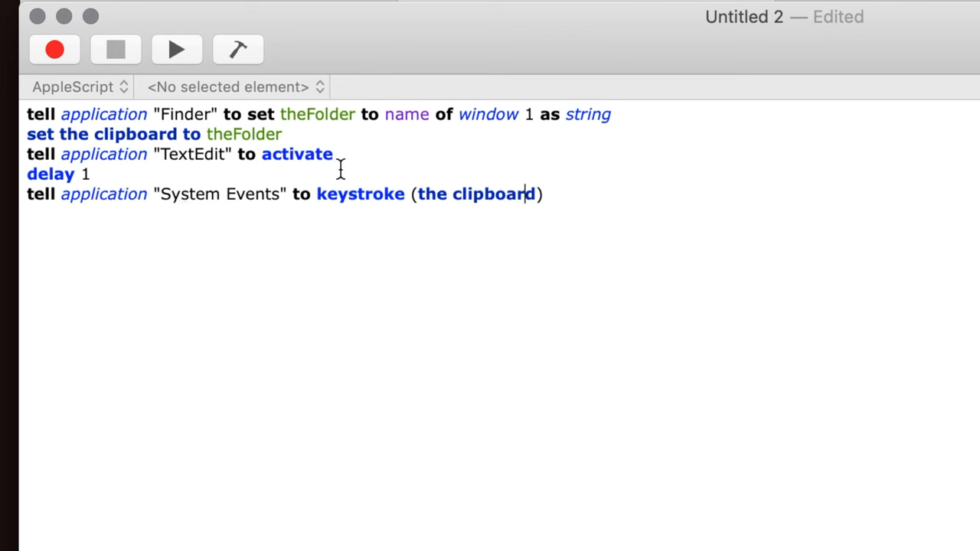
mouse_move(358, 194)
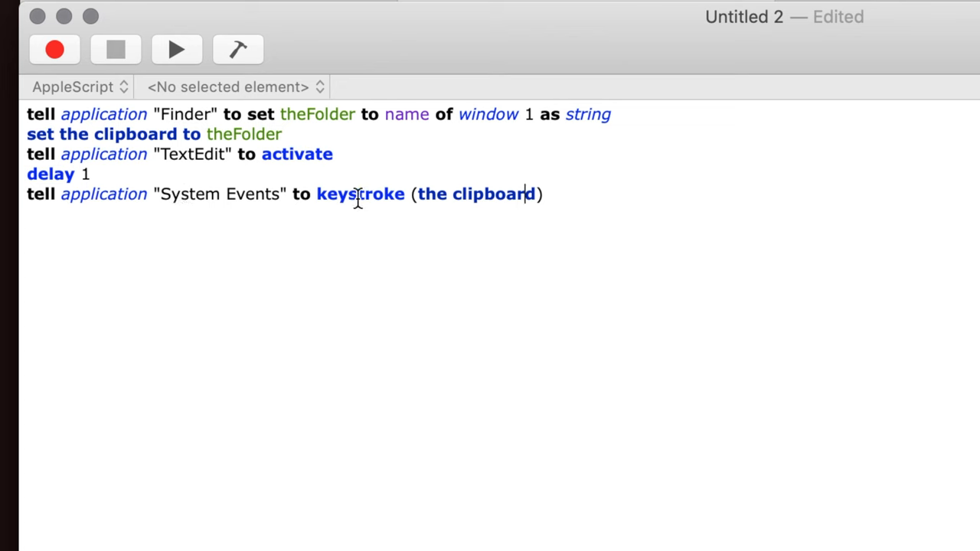
mouse_move(266, 134)
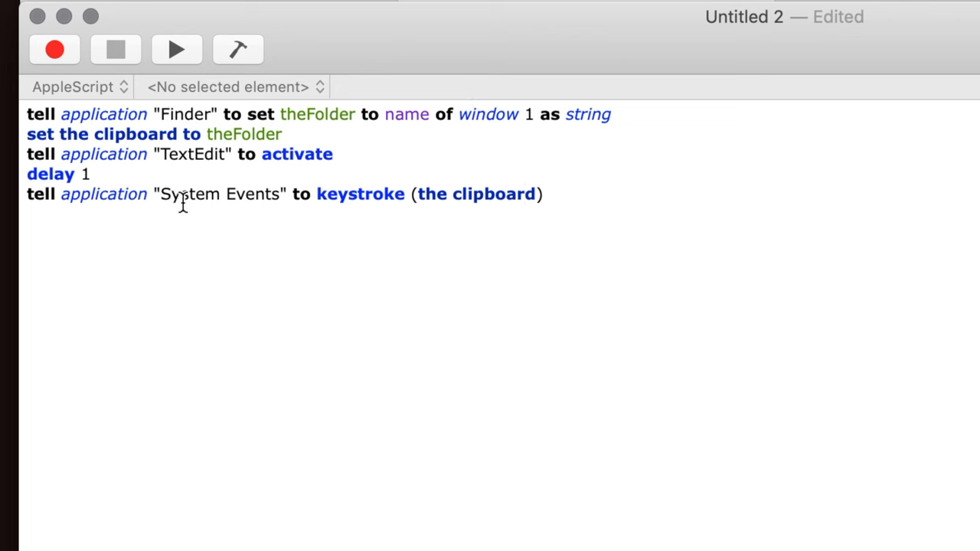
mouse_move(243, 198)
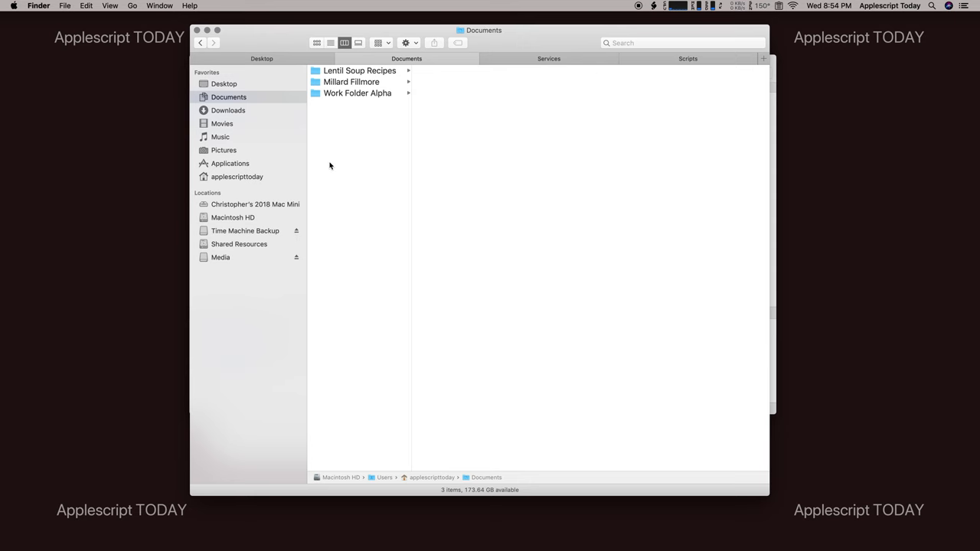
Switch from Finder back to the five-line script in Script Editor
key(cmd+tab)
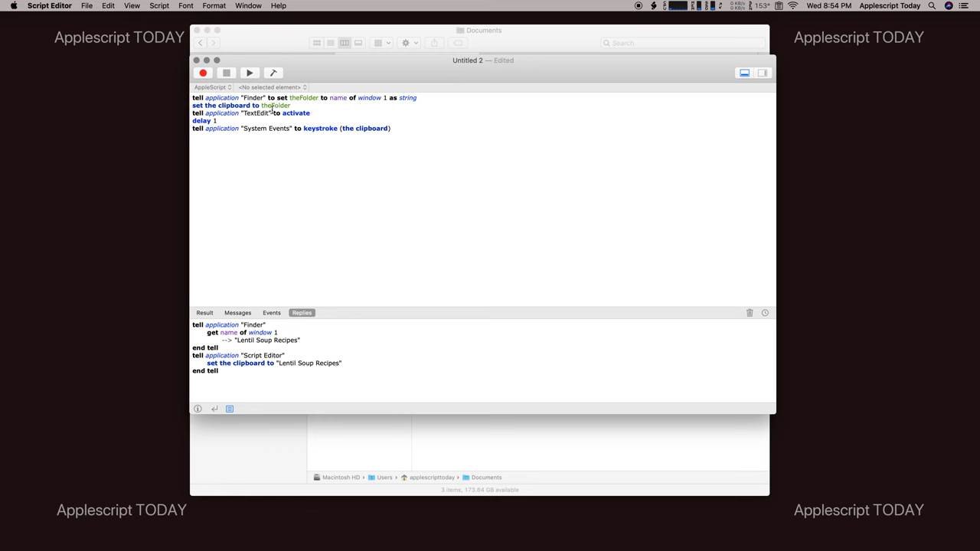
mouse_move(260, 116)
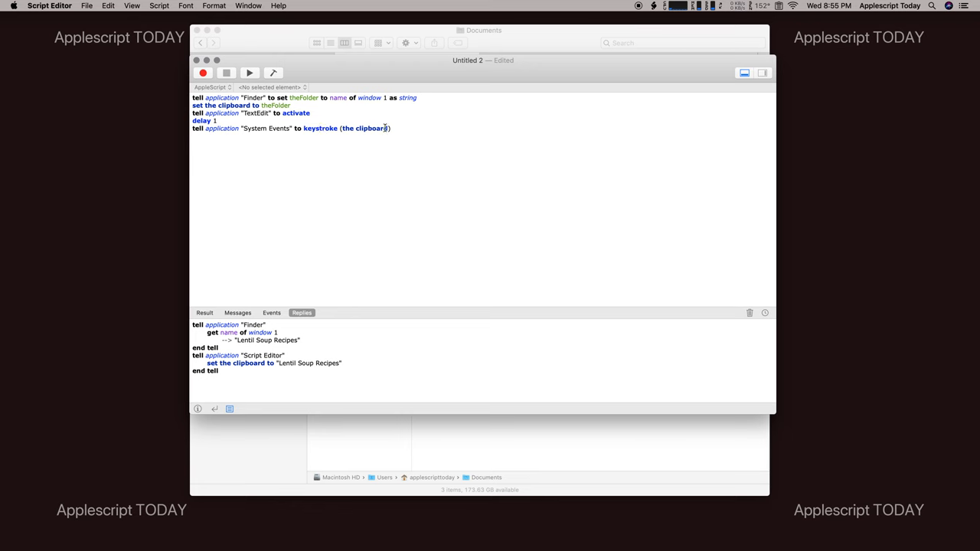
mouse_move(350, 128)
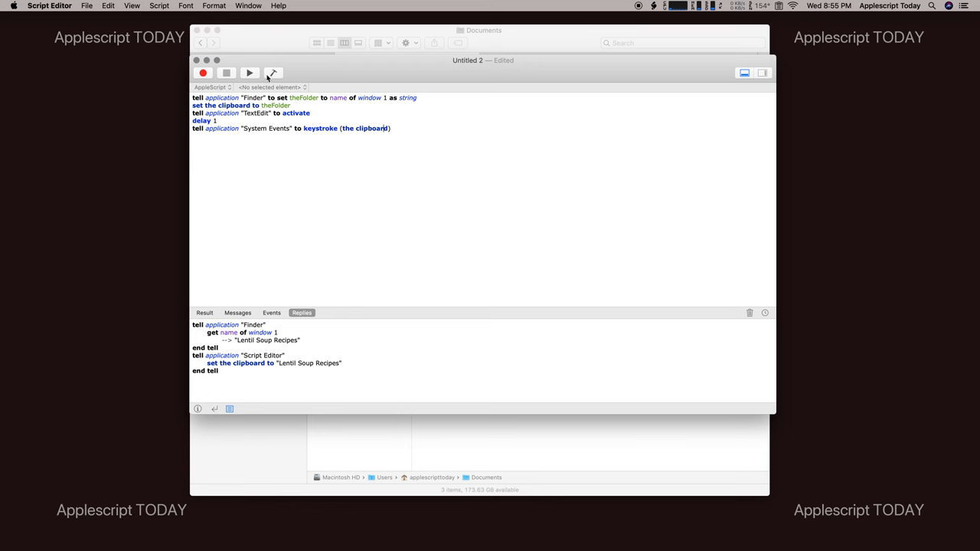
mouse_move(253, 71)
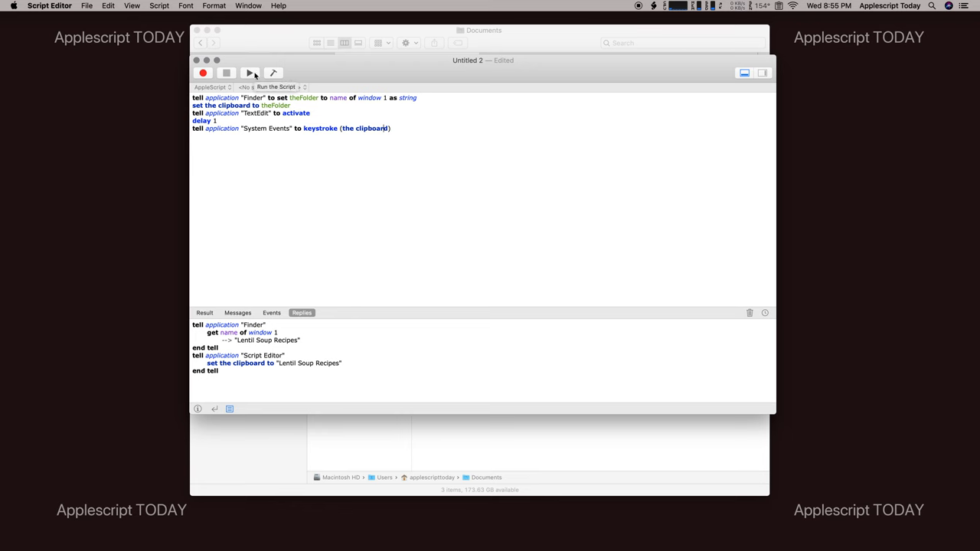
Type 'I was working on my' after 'And today' in the TextEdit note
click(248, 72)
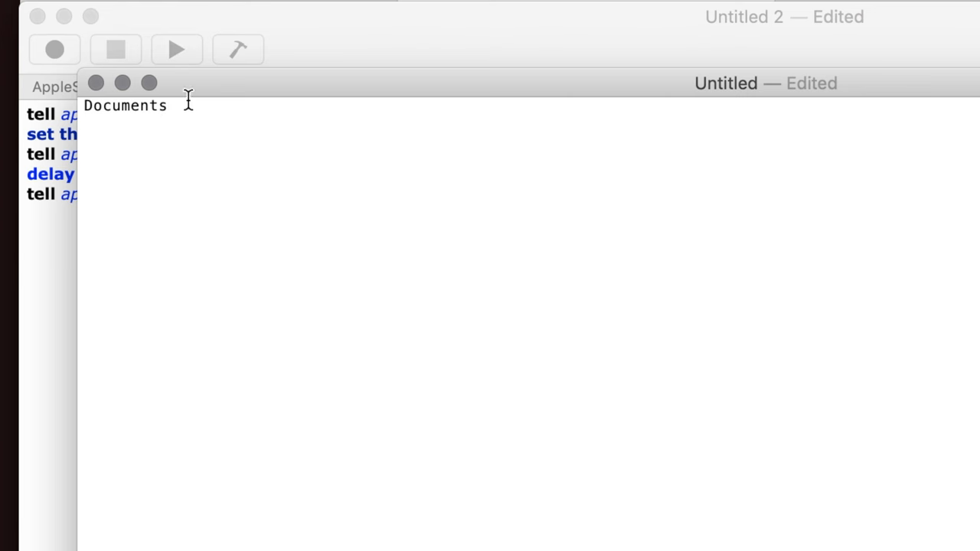
mouse_move(431, 86)
text(And today)
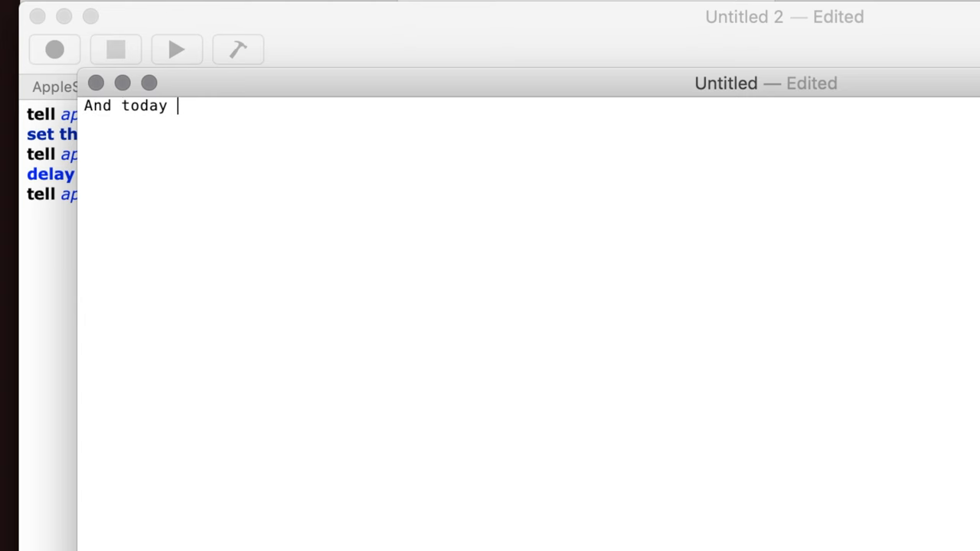
text(I was working)
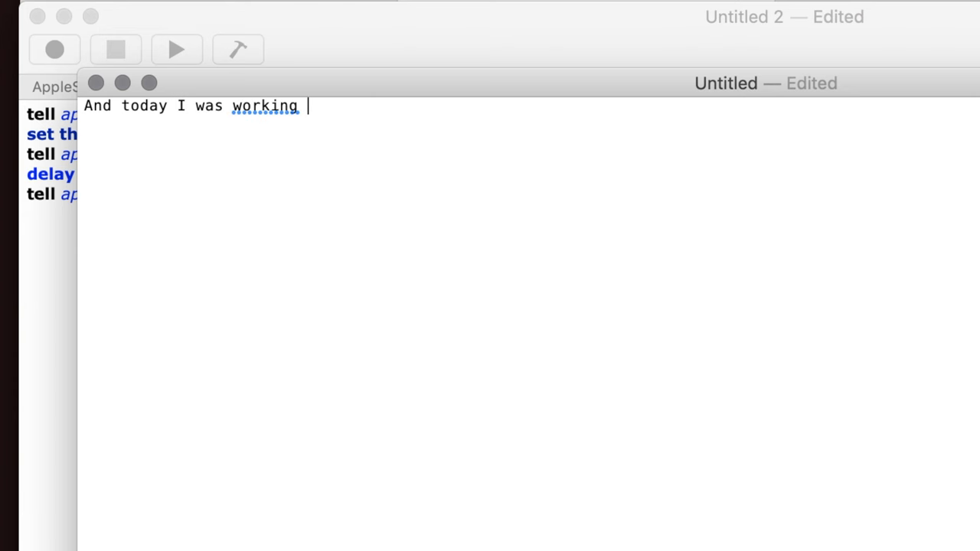
text(on my)
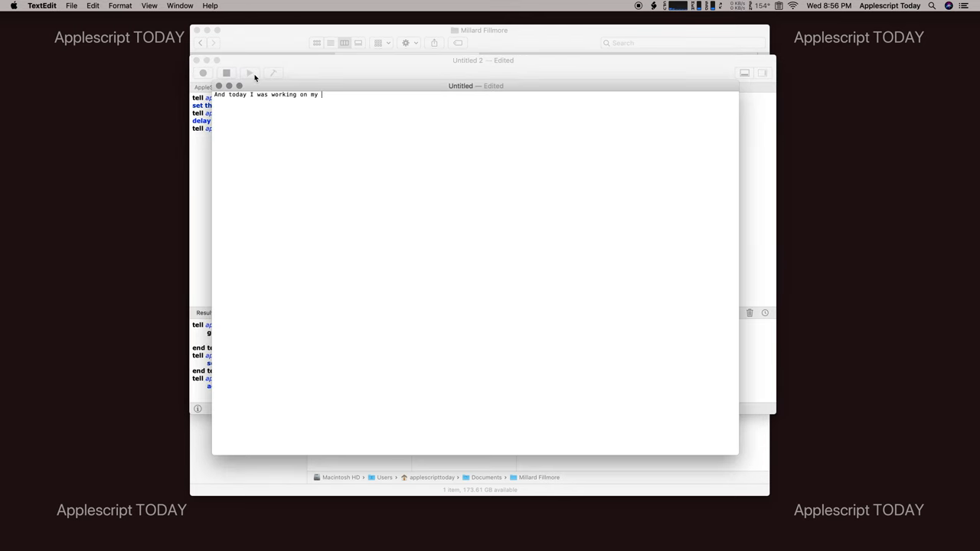
Run the script so it types 'Millard Fillmore' into the TextEdit note
text(Millard Fillmore)
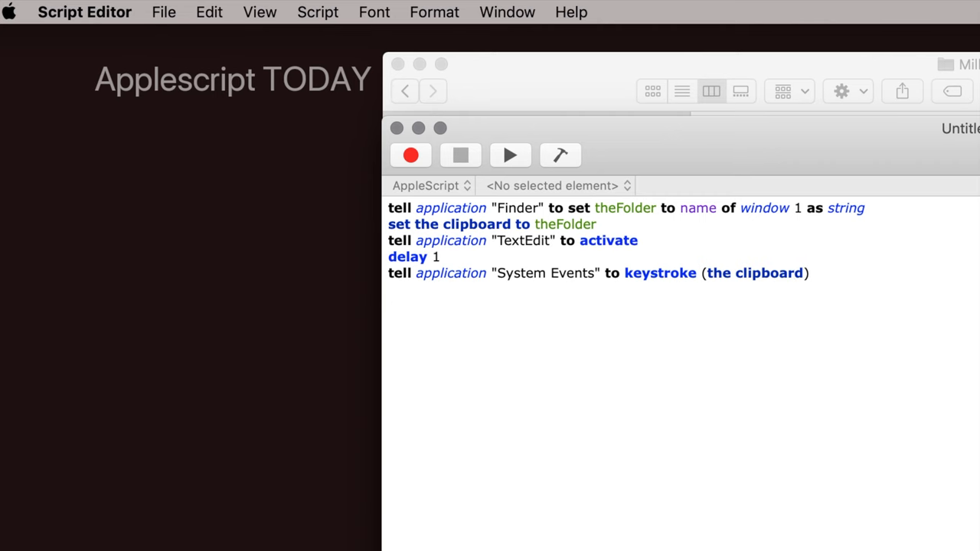
mouse_move(841, 144)
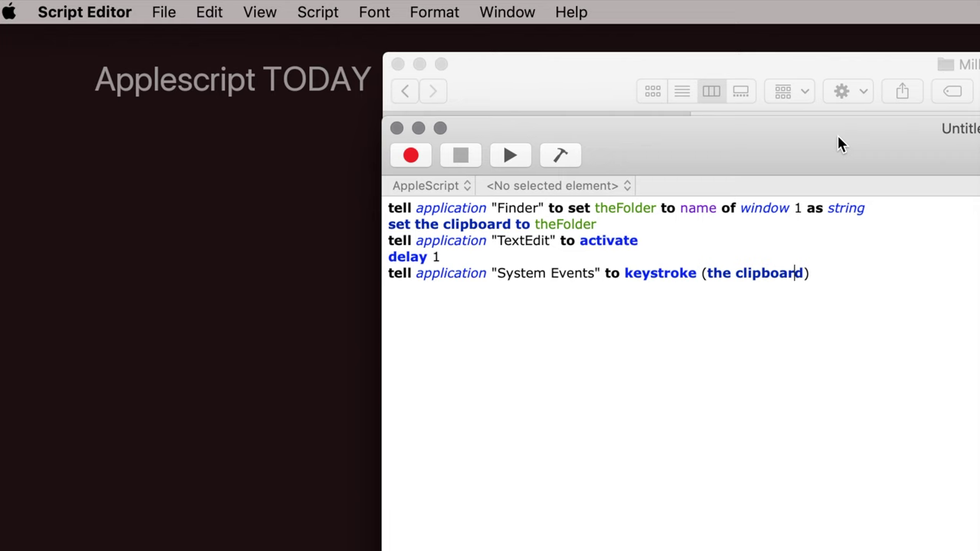
mouse_move(395, 65)
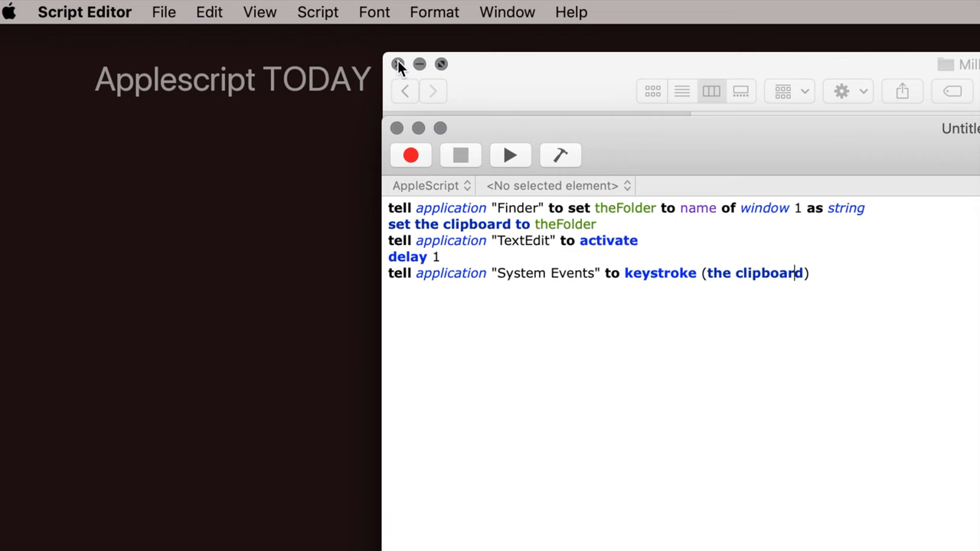
Enable 'Show Script menu in menu bar' in Script Editor Preferences, then reopen Script Editor
click(85, 12)
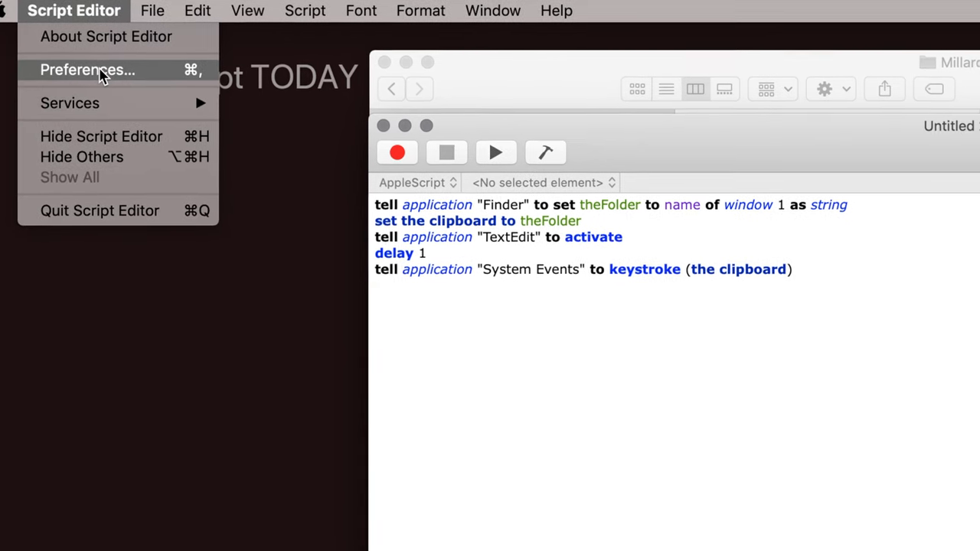
click(86, 70)
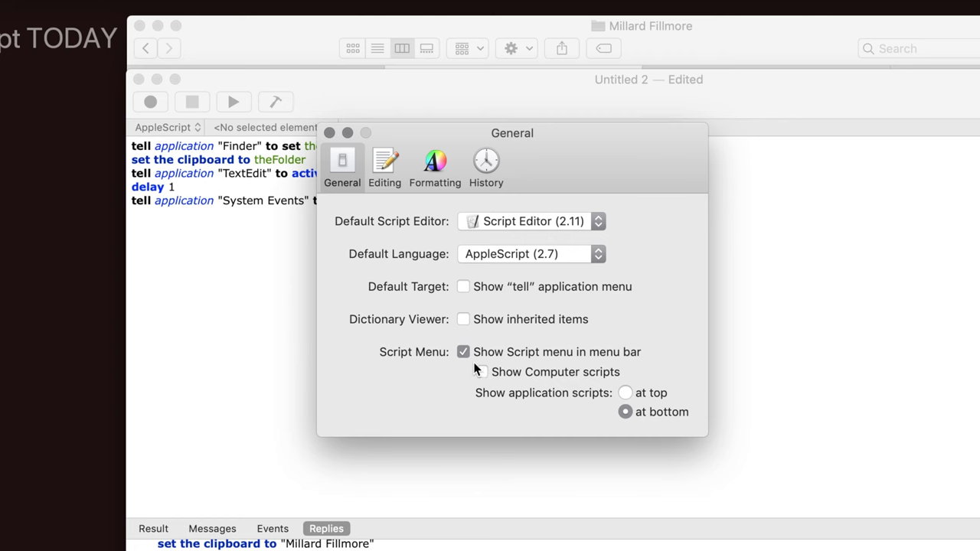
click(480, 372)
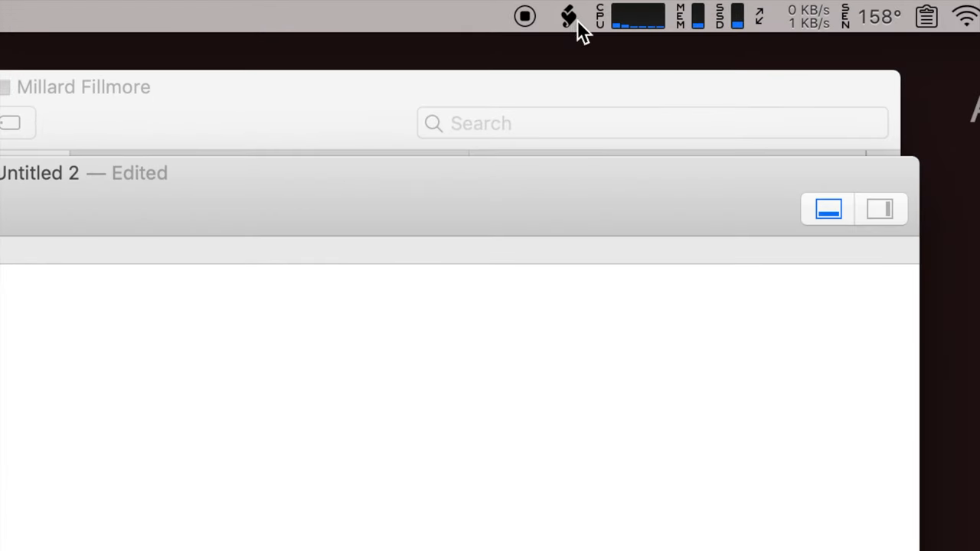
click(564, 17)
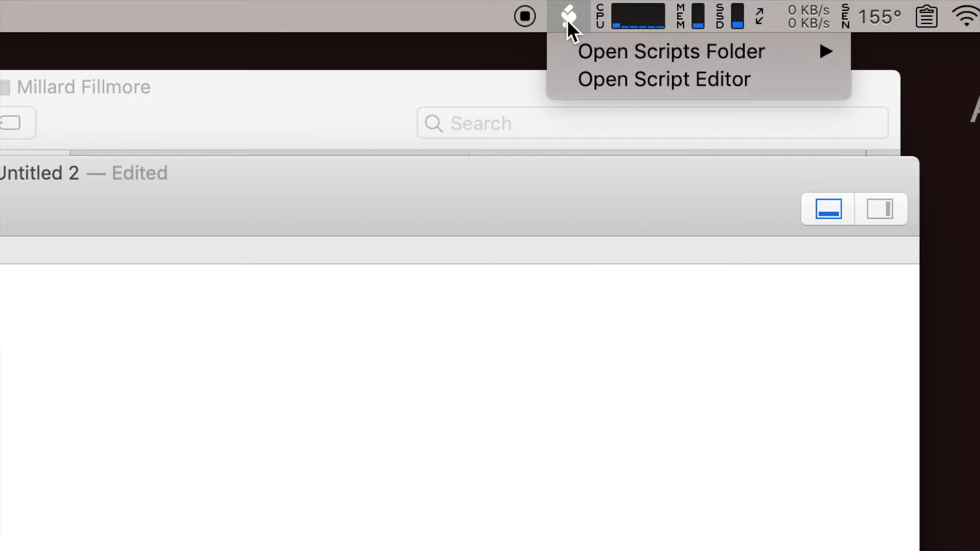
click(563, 13)
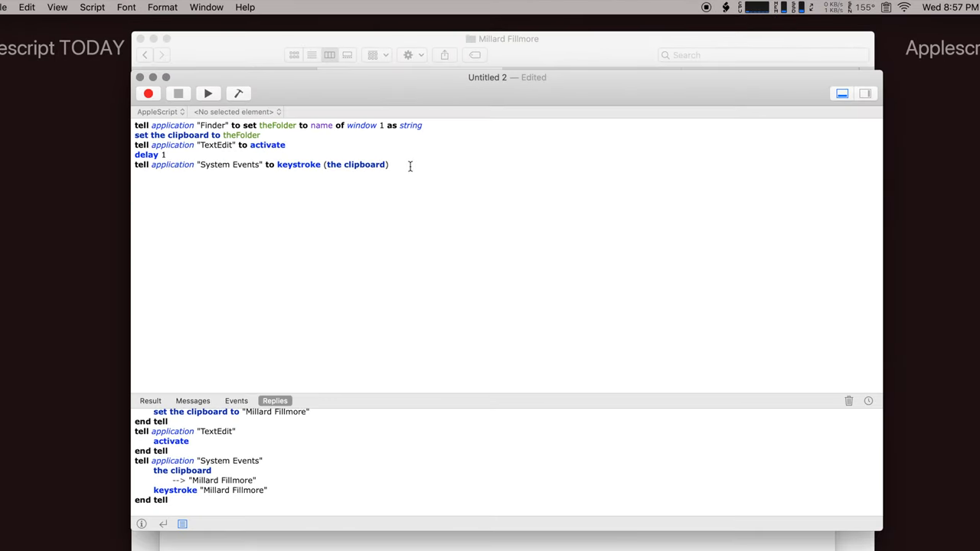
Save the script as 'Copy and Paste Folder Name' in ~/Library/Scripts
key(cmd+s)
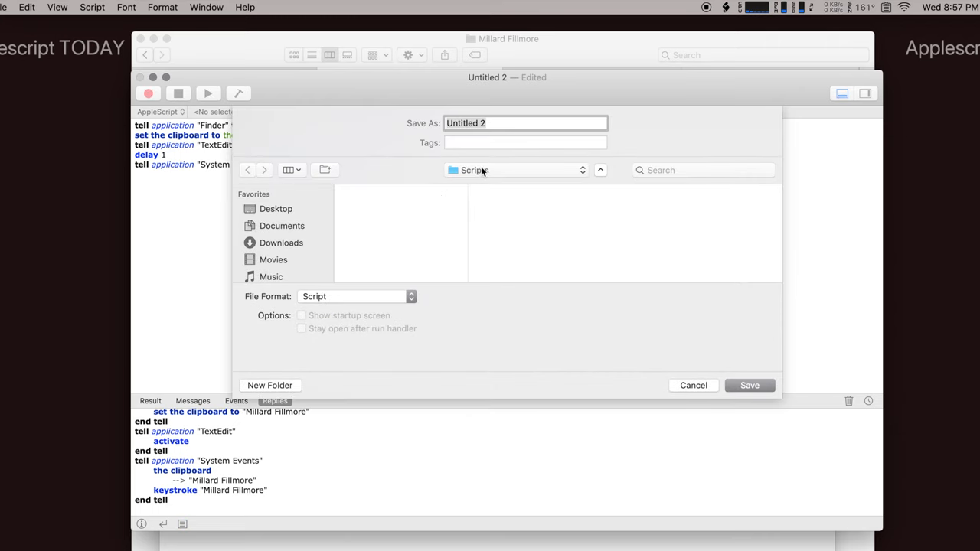
scroll(down, 3)
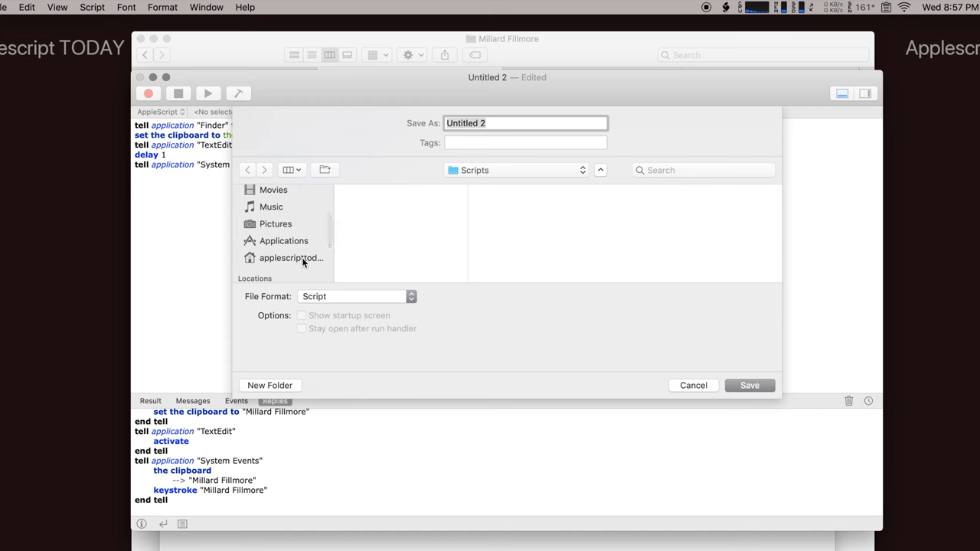
click(290, 258)
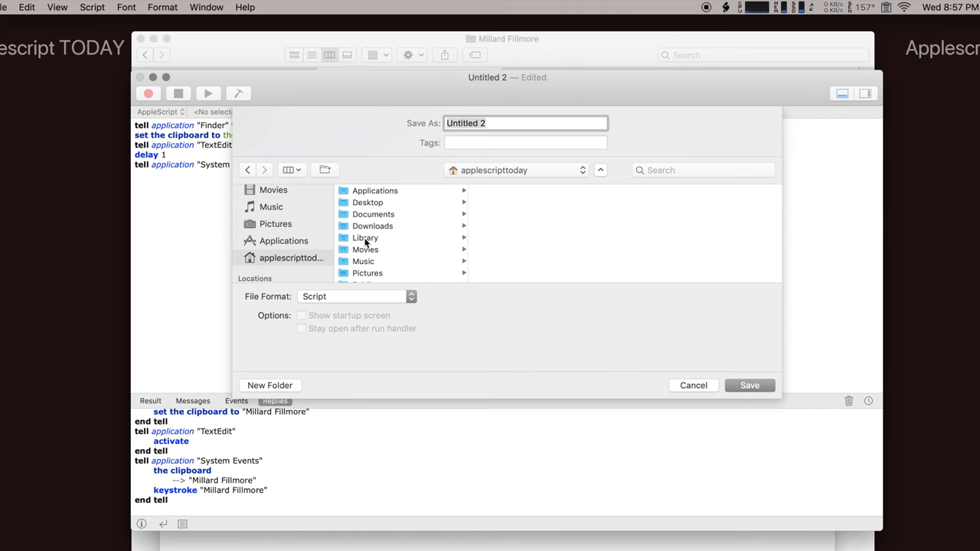
click(365, 238)
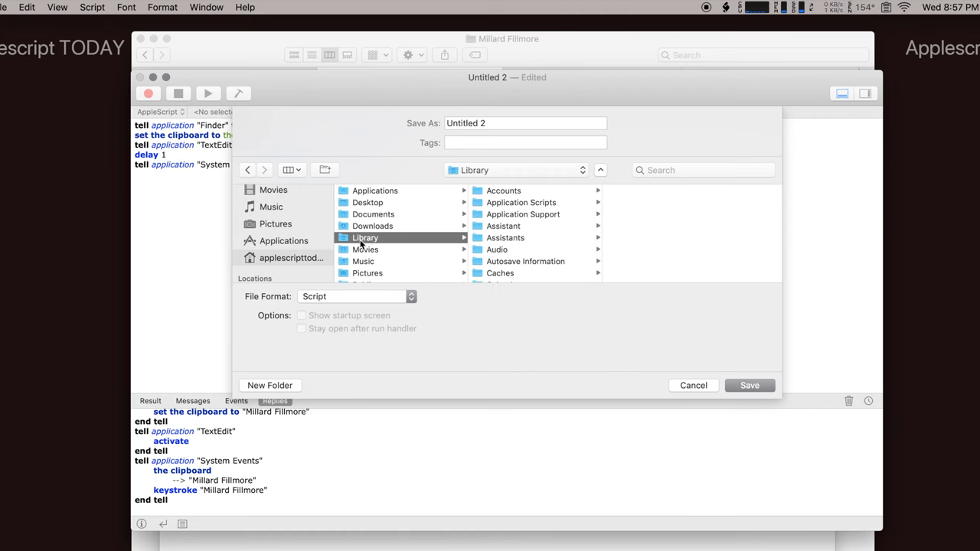
mouse_move(375, 244)
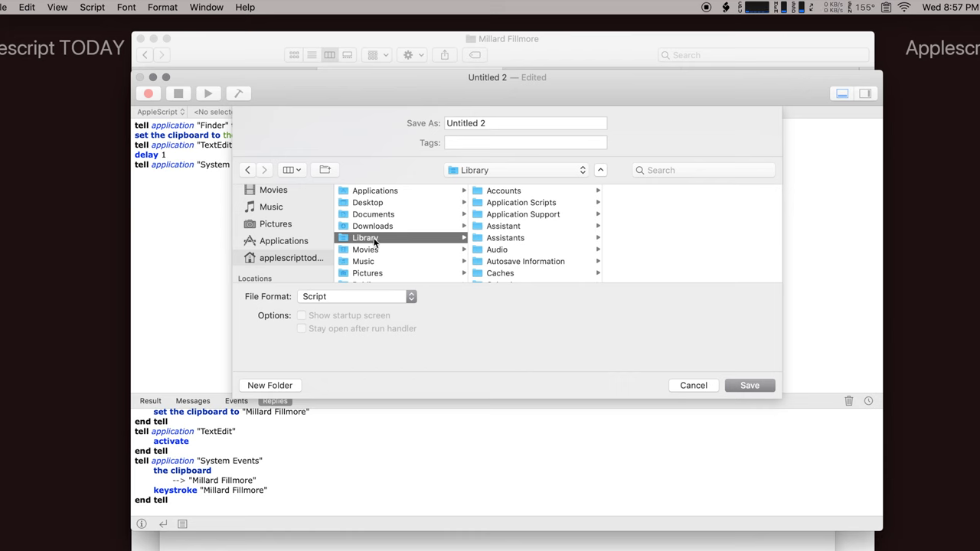
scroll(down, 3)
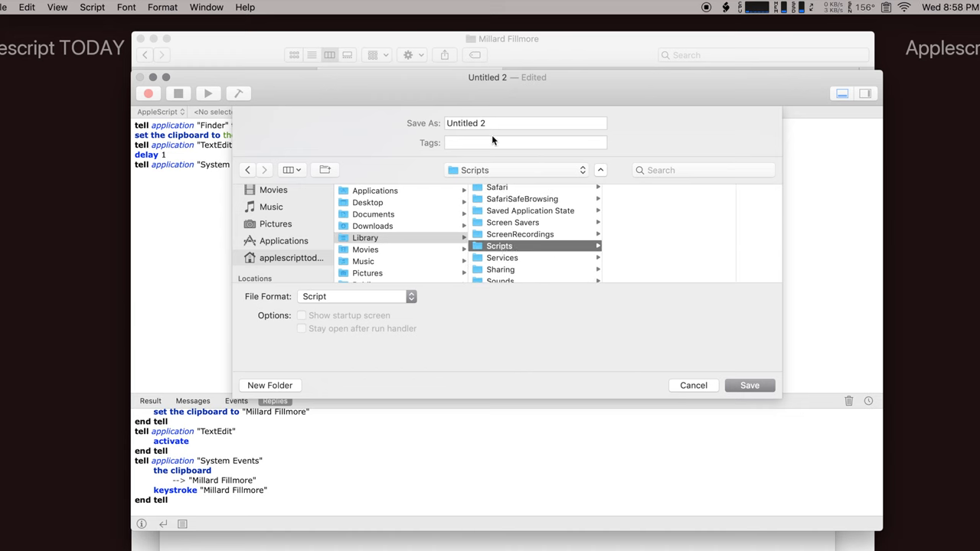
text(C)
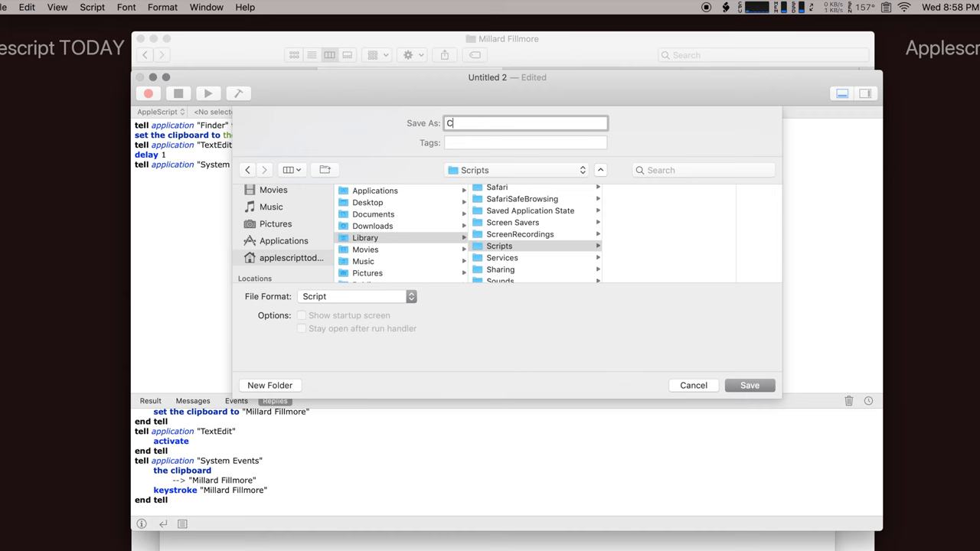
text(opy and Paste Folder Name)
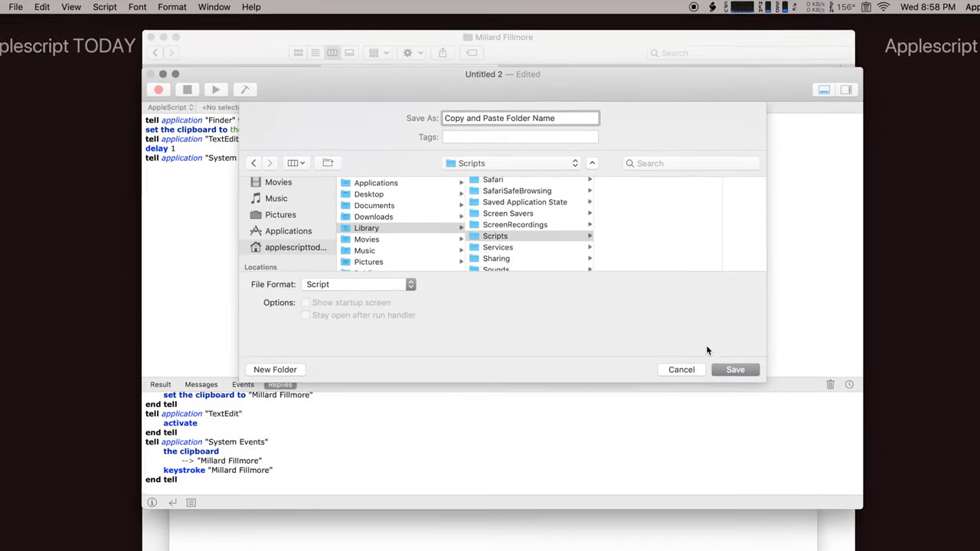
click(735, 369)
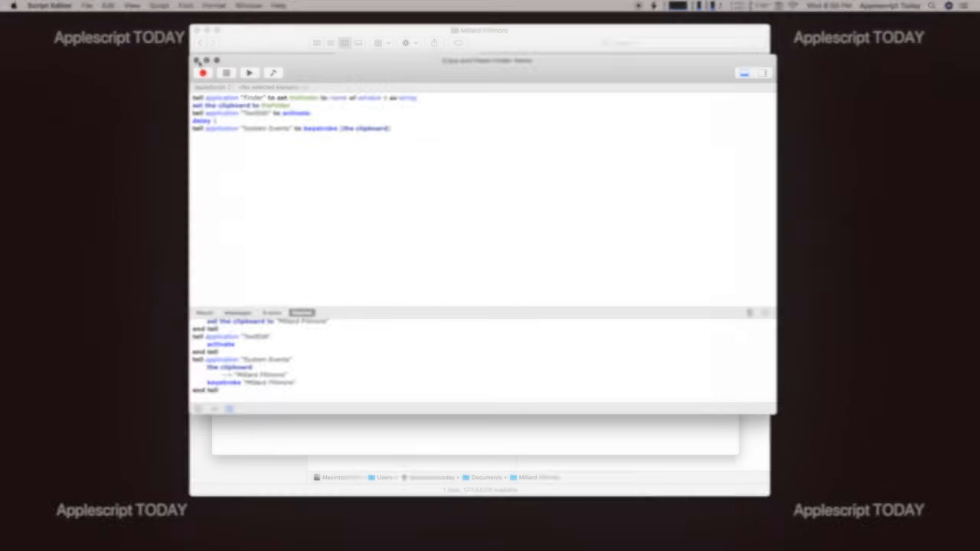
Close the script window, switch to Finder, and run Copy and Paste Folder Name from the Script menu
click(50, 6)
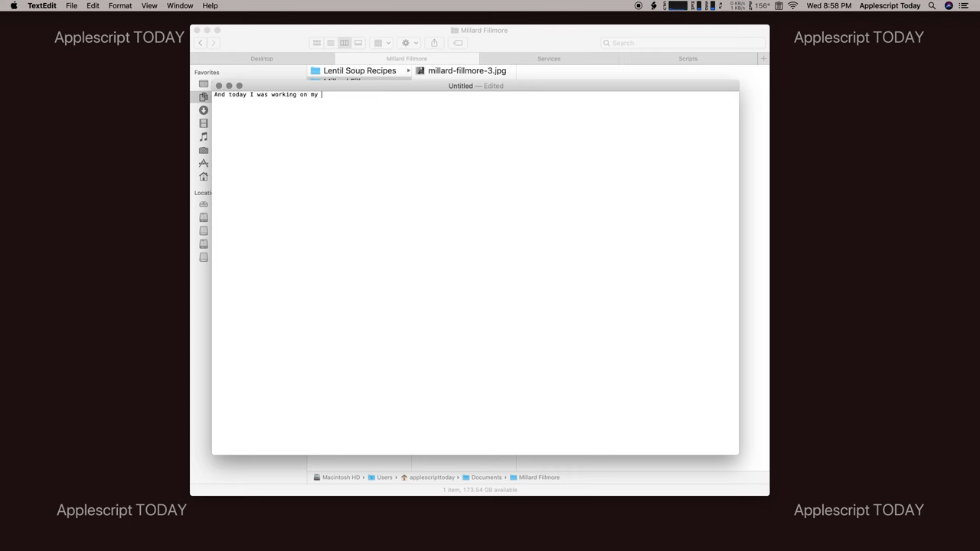
key(Cmd+Tab)
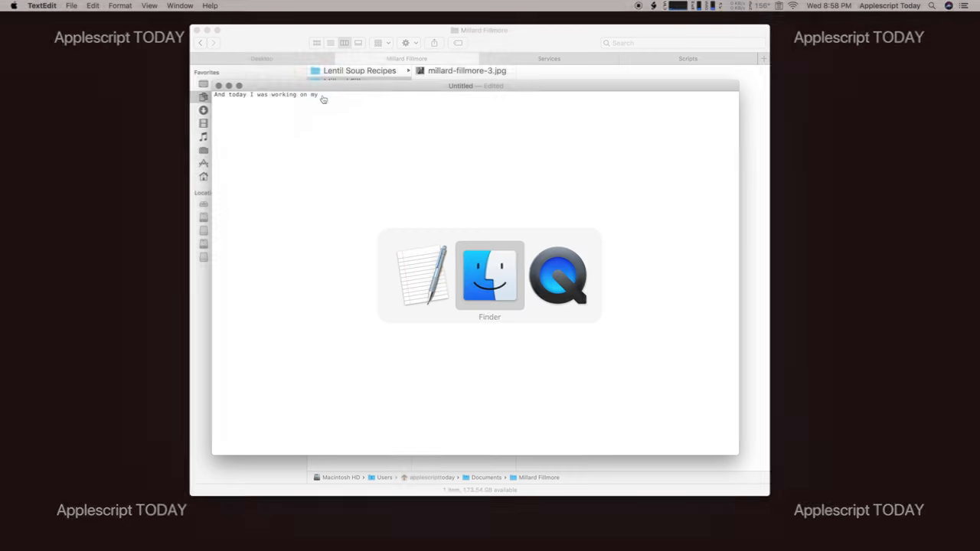
click(644, 6)
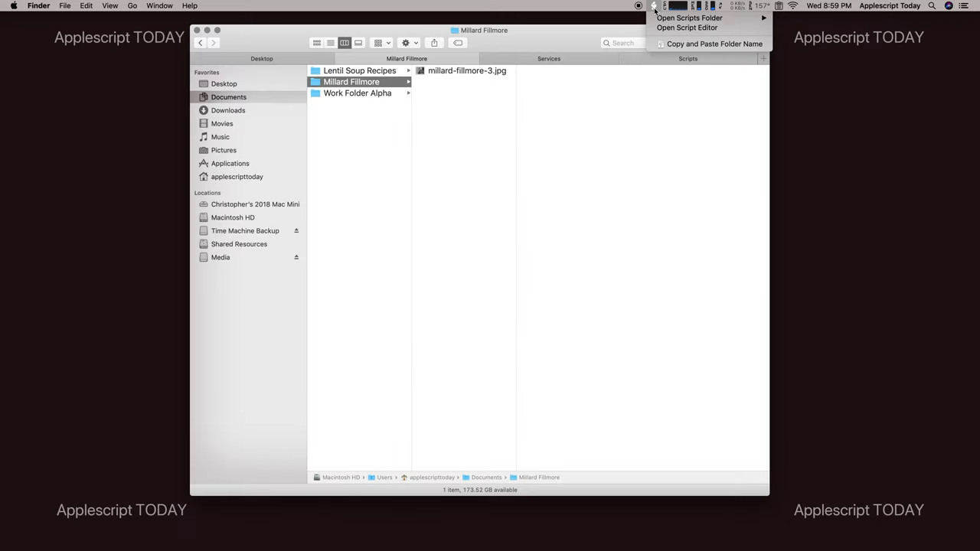
mouse_move(711, 44)
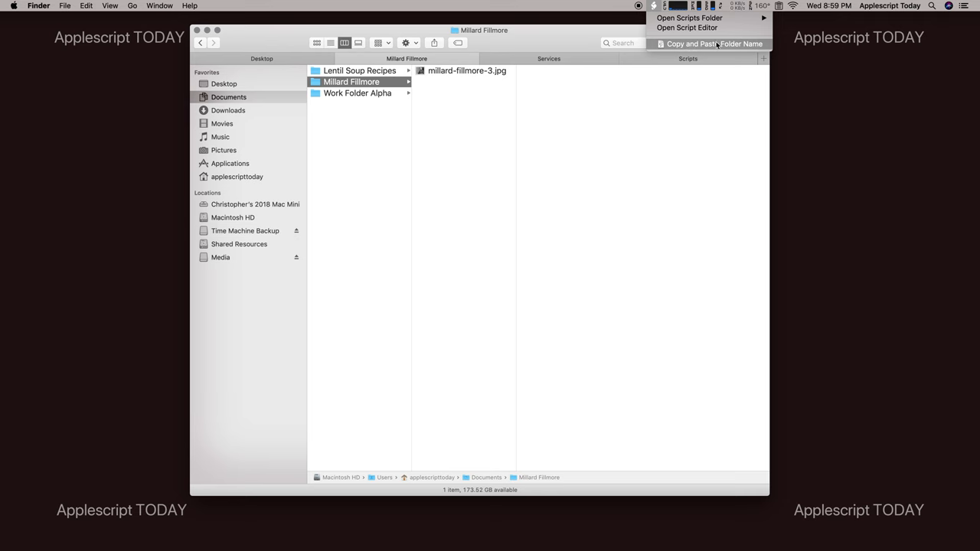
click(712, 43)
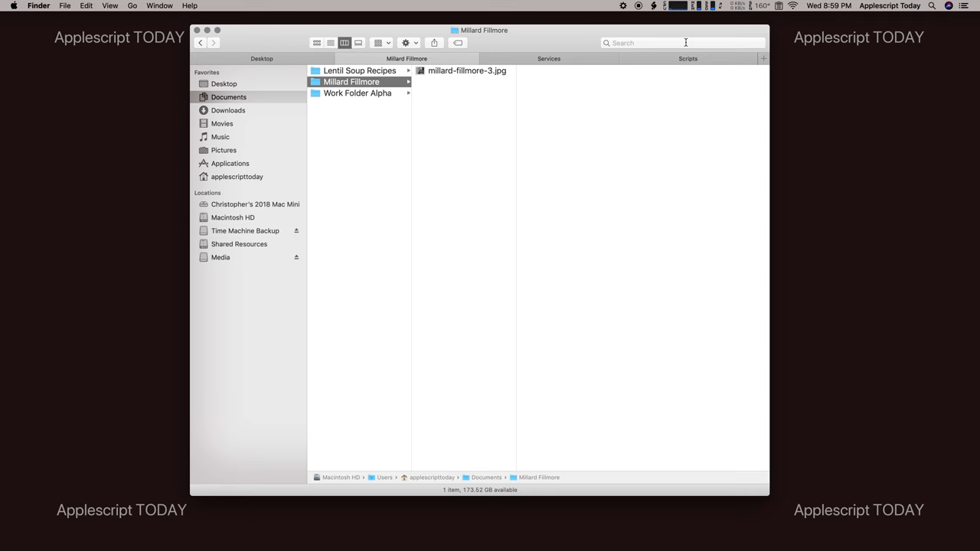